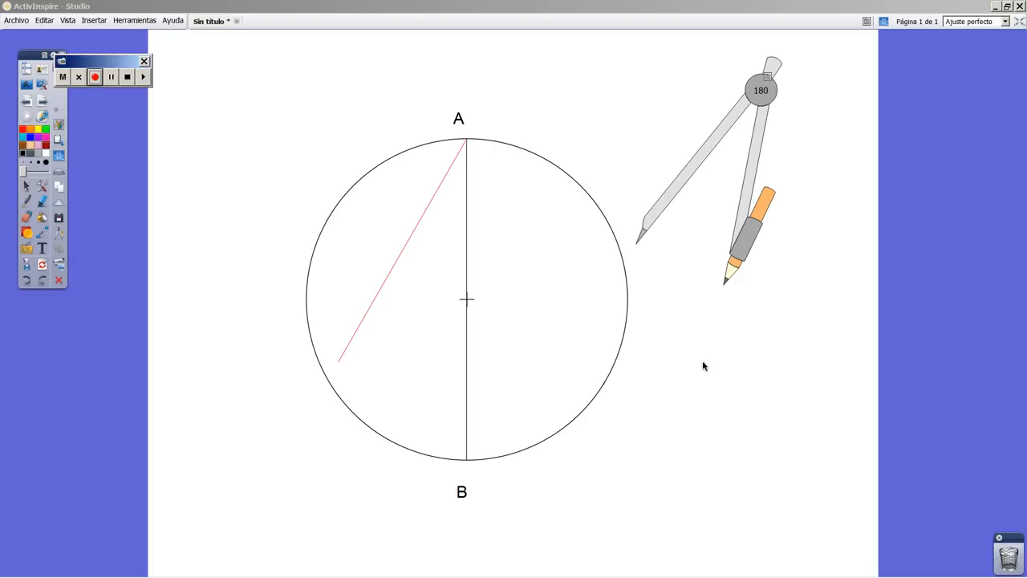
mouse_move(695, 375)
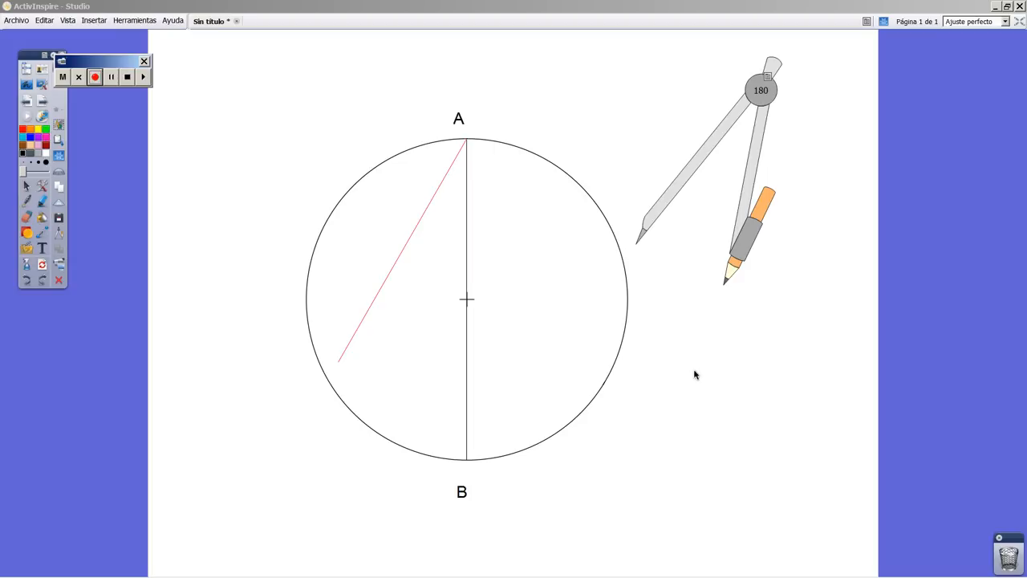
mouse_move(709, 351)
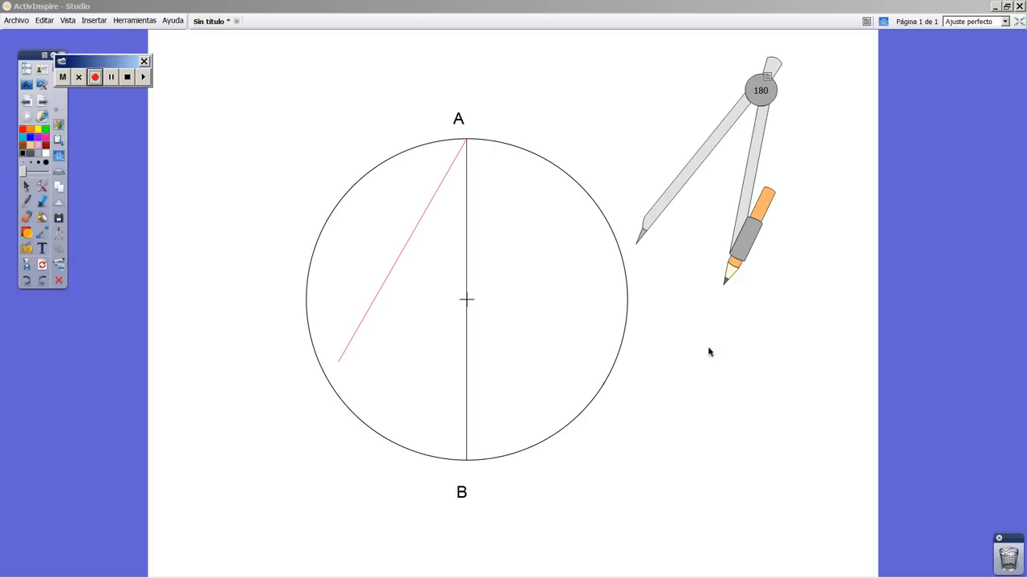
mouse_move(706, 332)
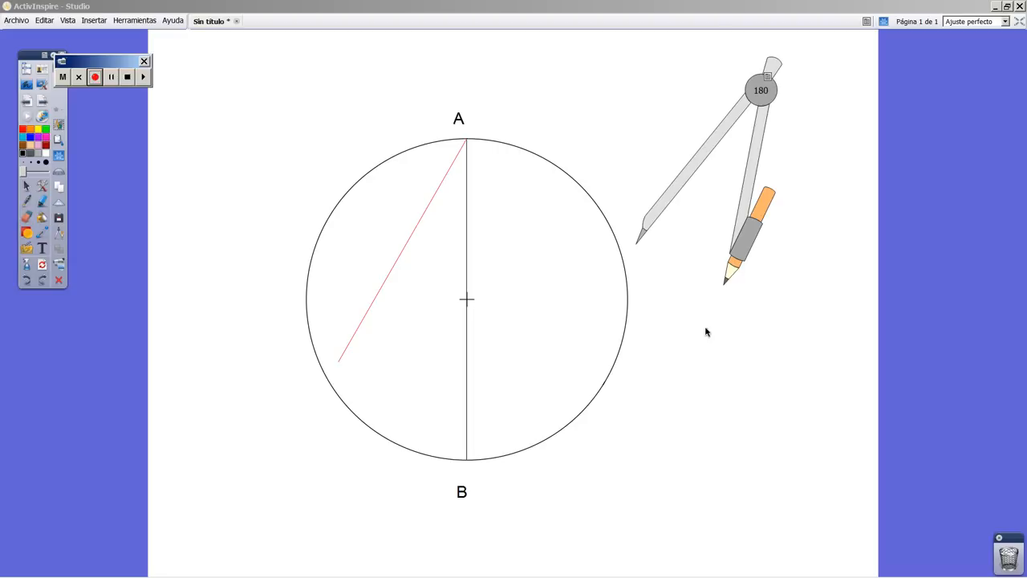
mouse_move(520, 407)
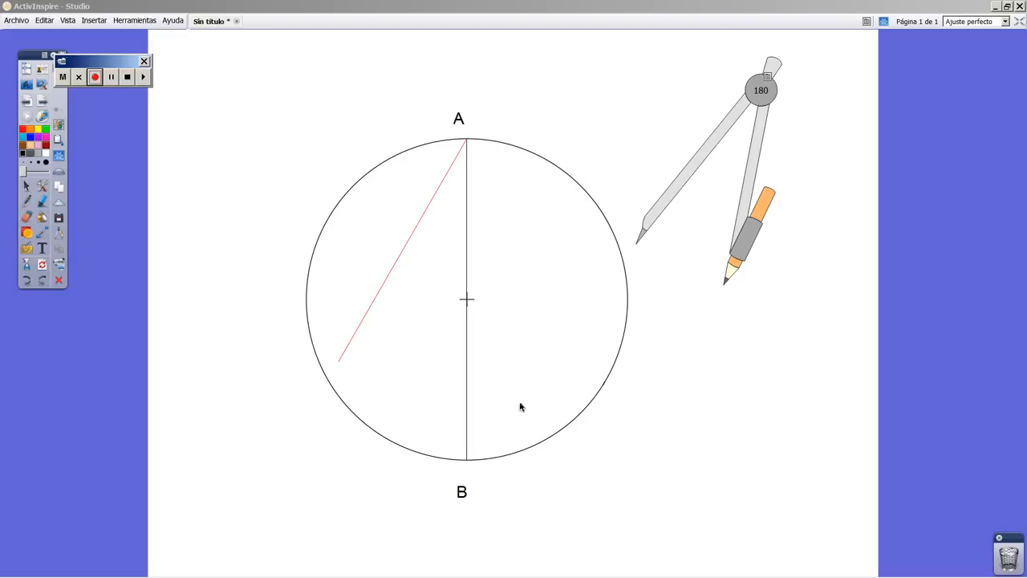
mouse_move(468, 173)
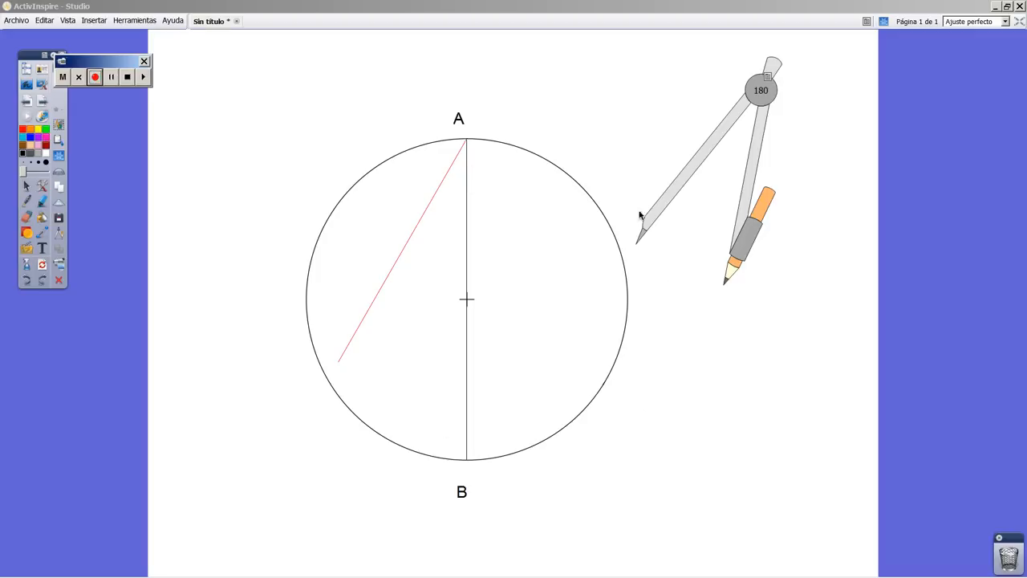
mouse_move(654, 159)
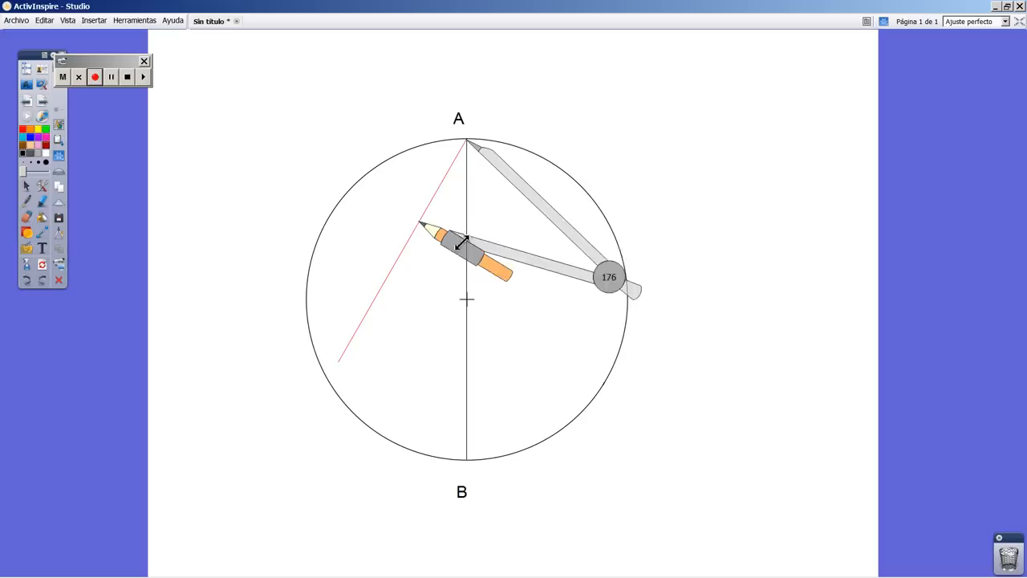
Step: Walk the compass at a fixed small span from A down the red chord, marking successive equal ticks, then set it aside
left_click_drag(608, 275, 630, 251)
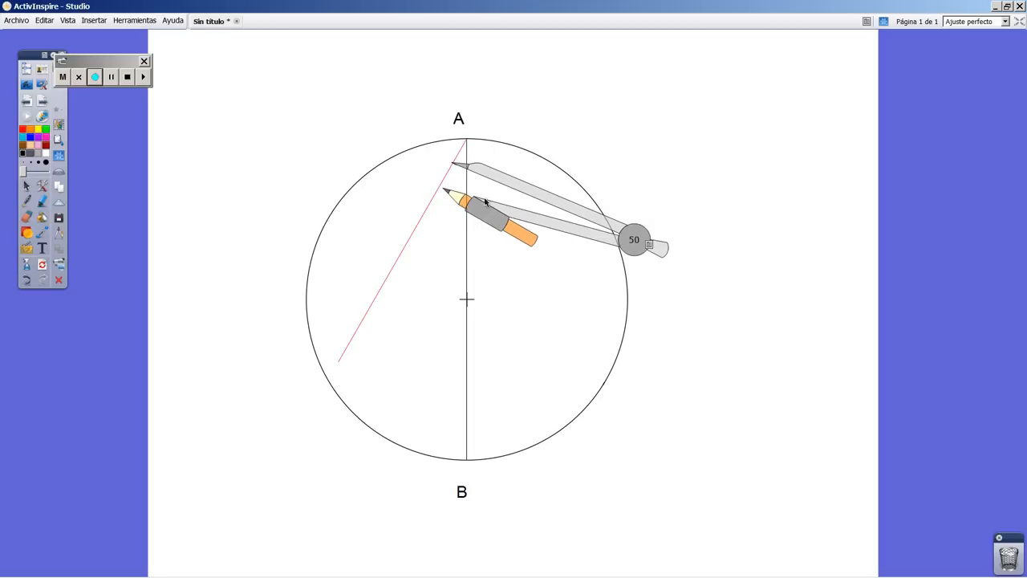
left_click_drag(634, 239, 584, 308)
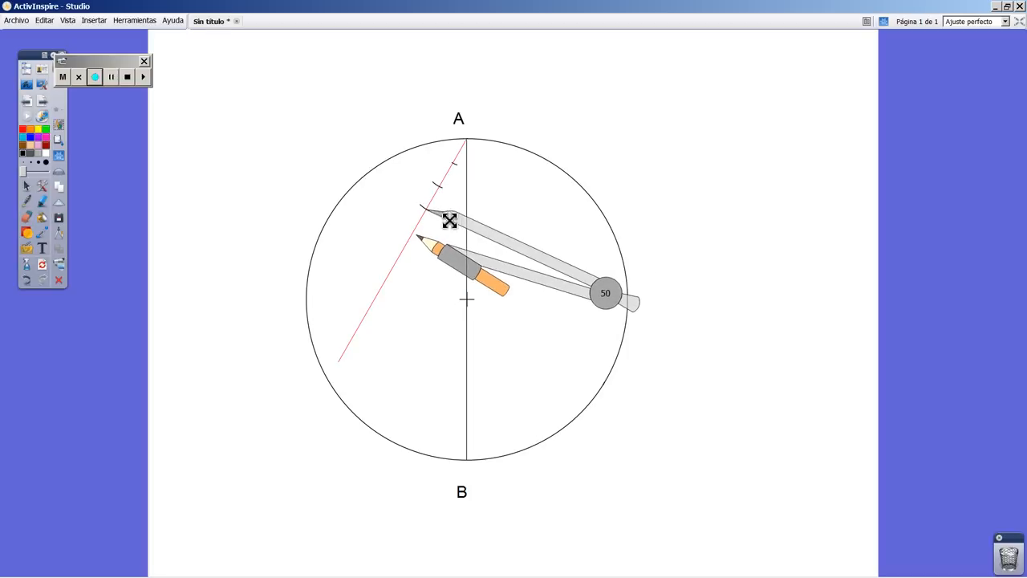
left_click_drag(606, 292, 579, 332)
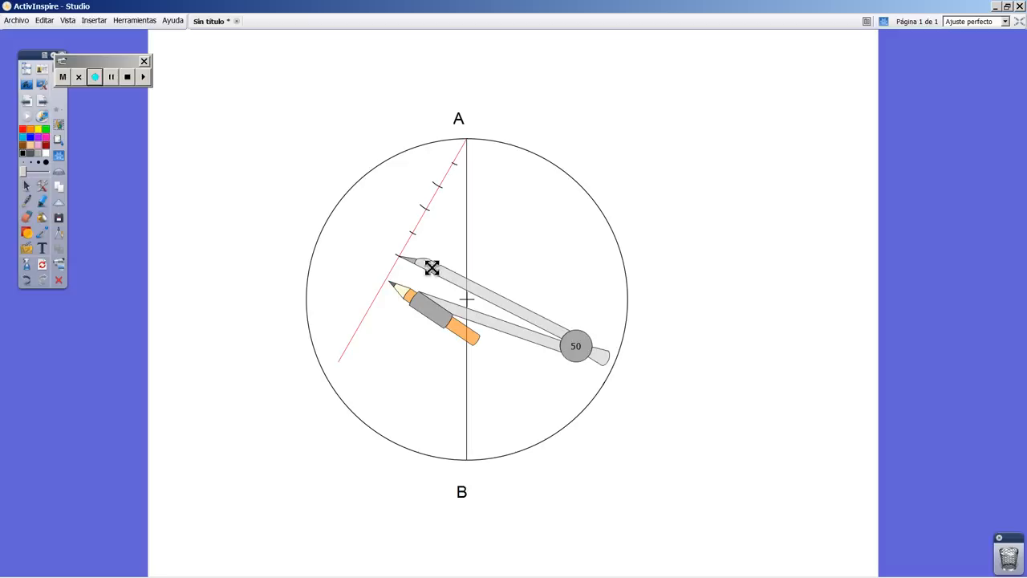
left_click_drag(576, 347, 545, 387)
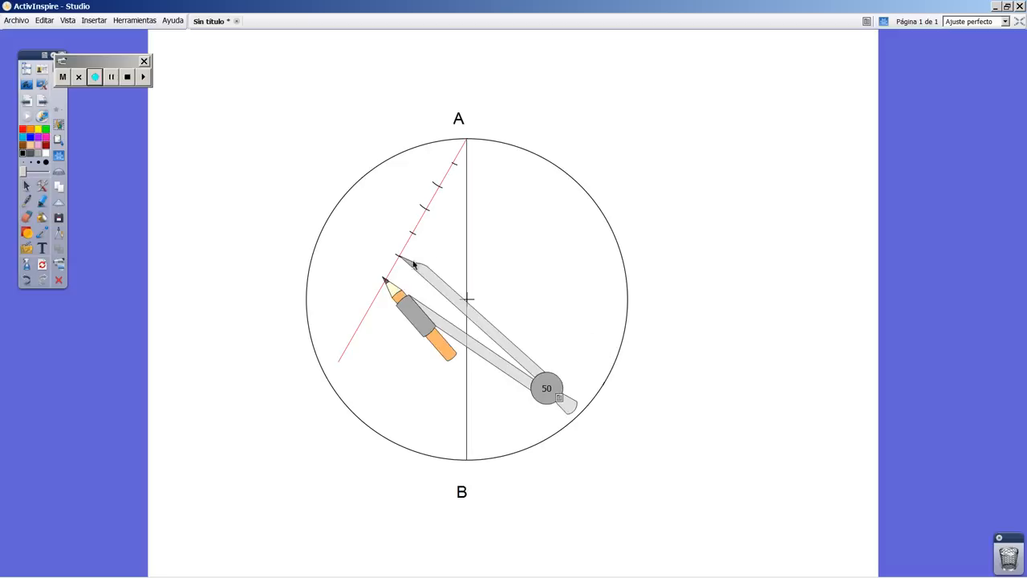
left_click_drag(545, 387, 536, 418)
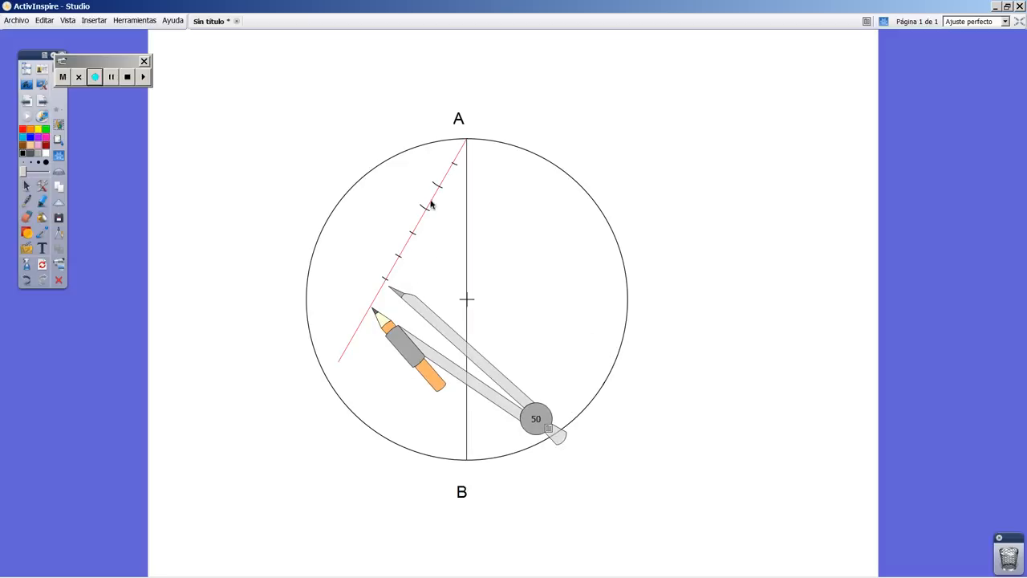
mouse_move(416, 305)
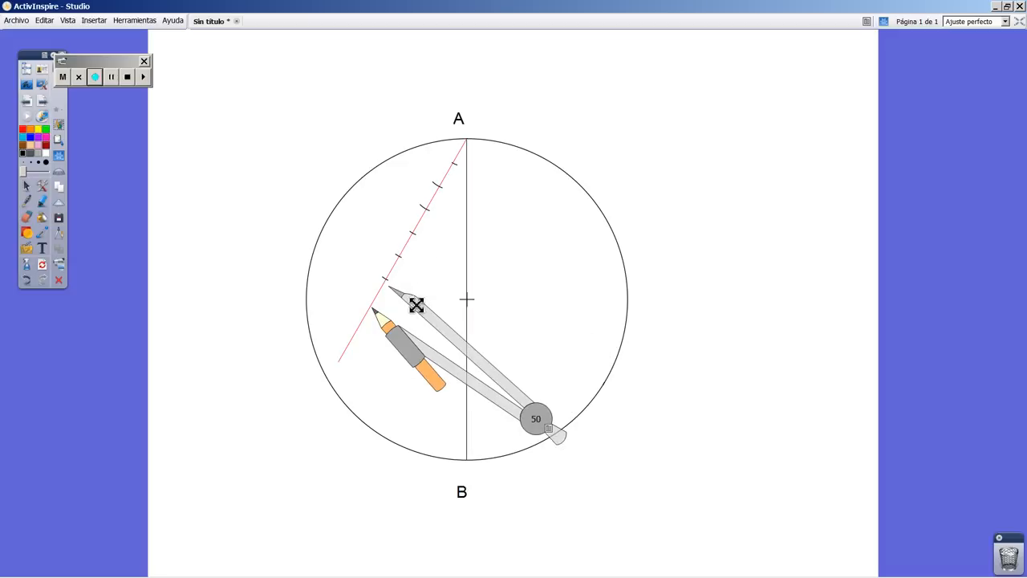
left_click_drag(553, 433, 533, 410)
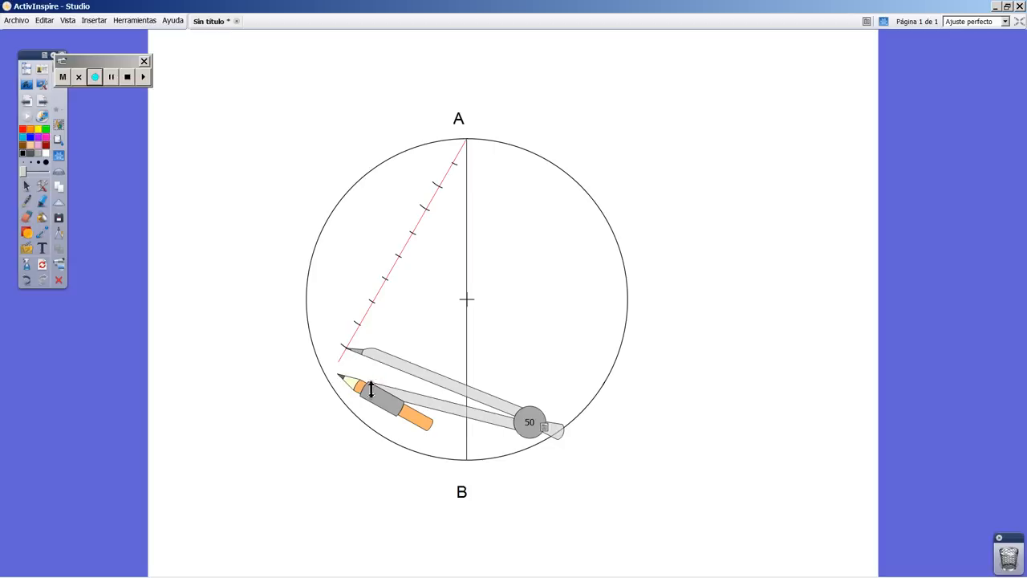
left_click_drag(530, 420, 498, 474)
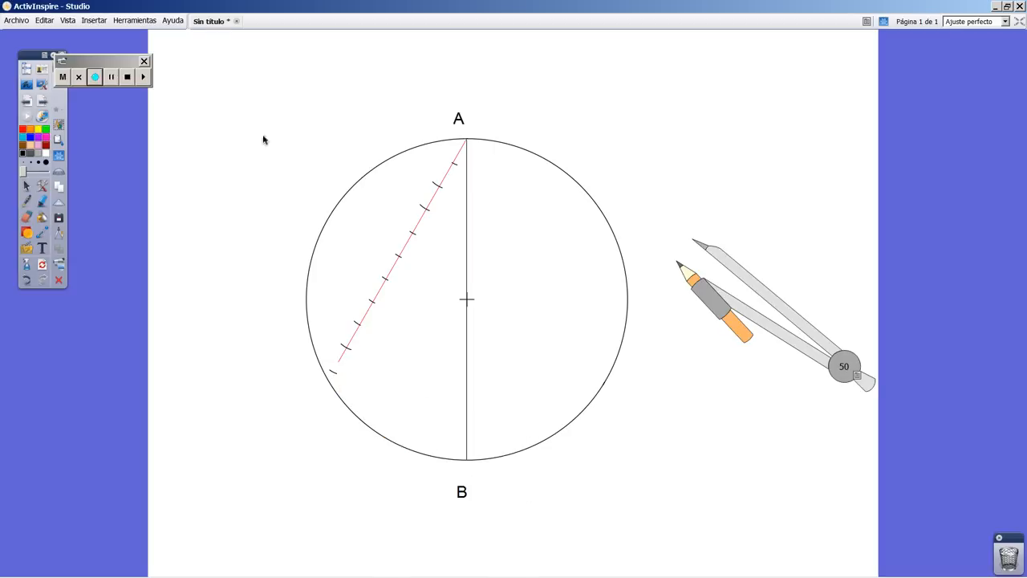
mouse_move(25, 186)
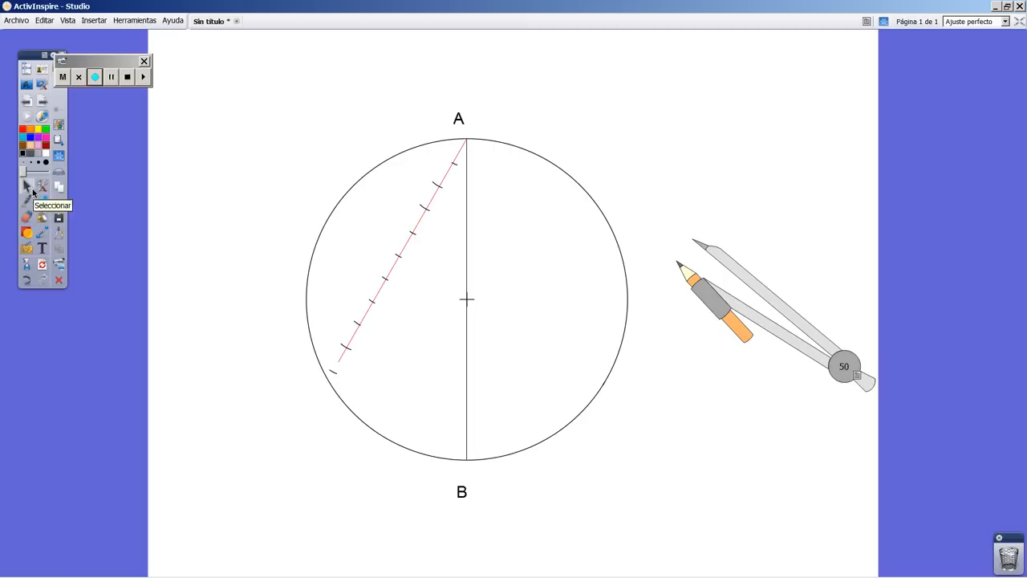
mouse_move(382, 295)
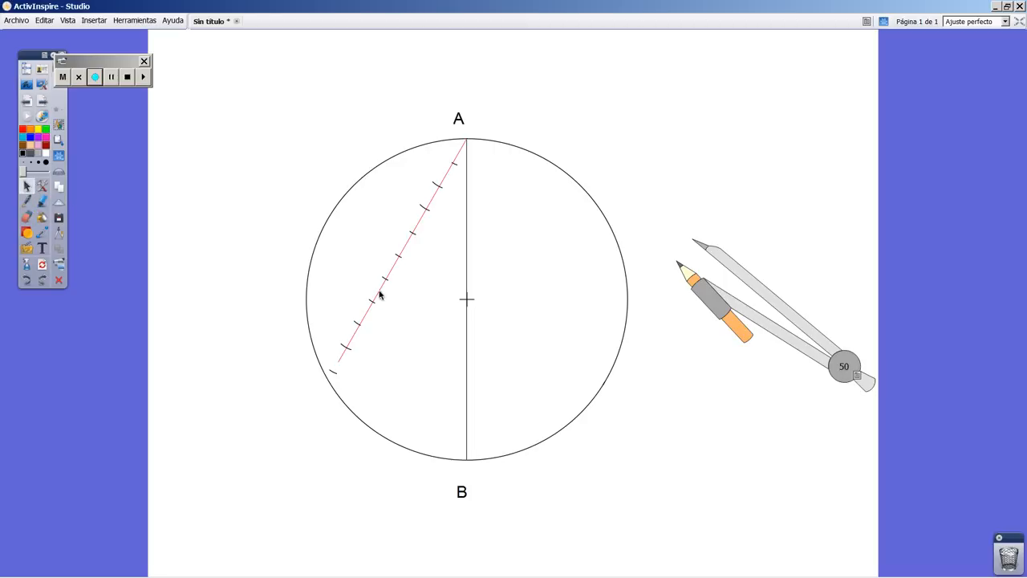
left_click(393, 289)
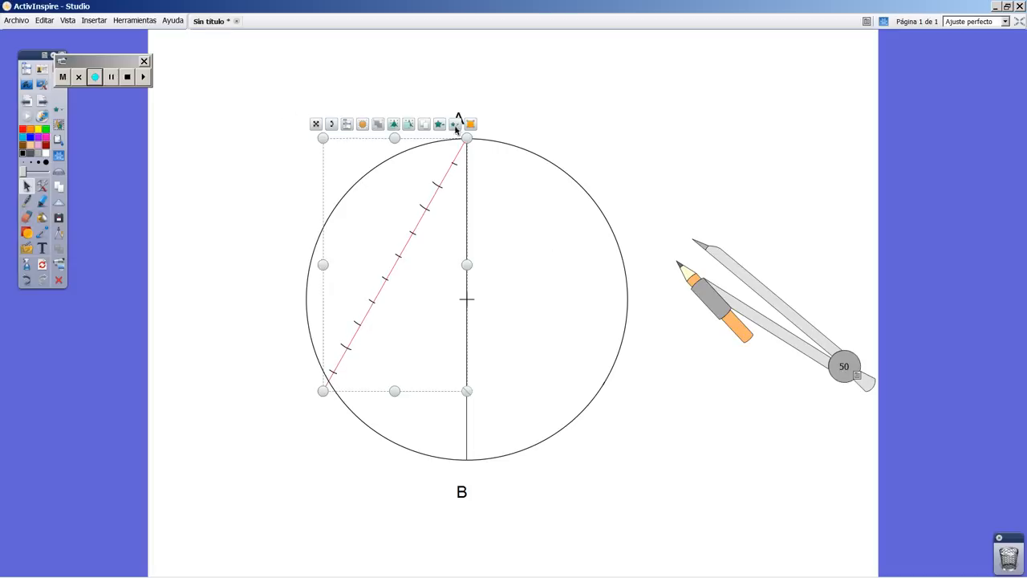
left_click(469, 372)
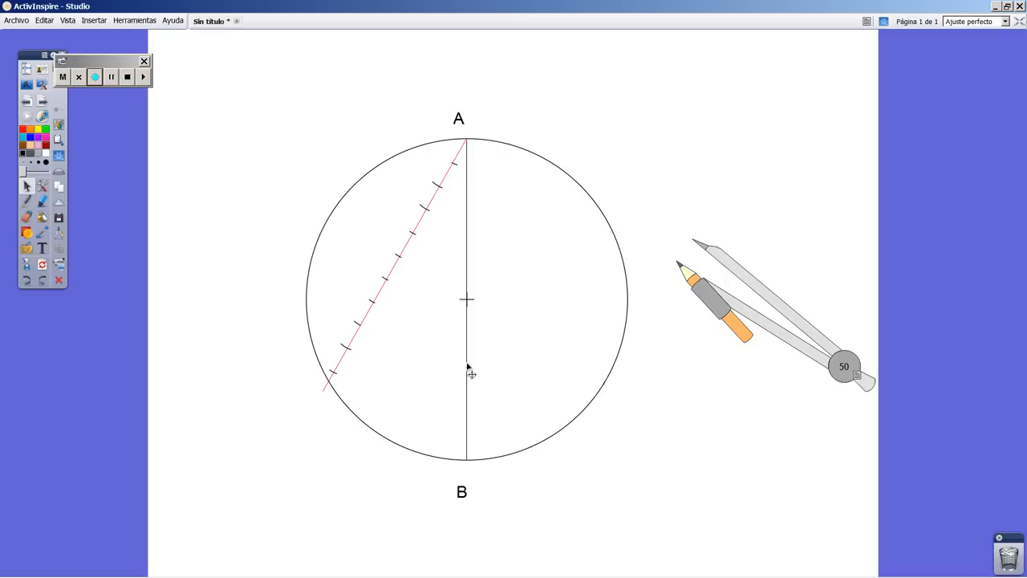
mouse_move(472, 345)
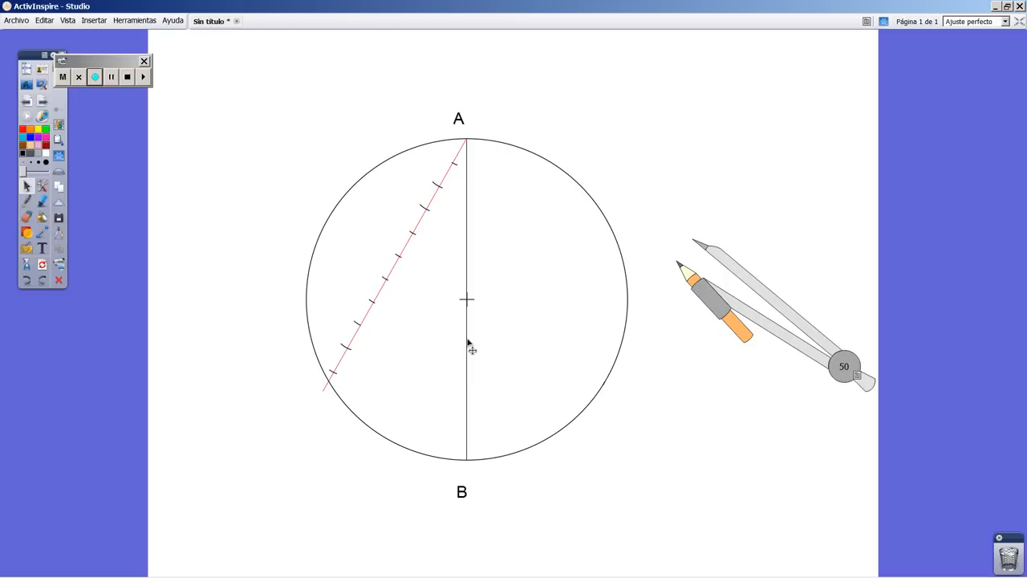
left_click(94, 77)
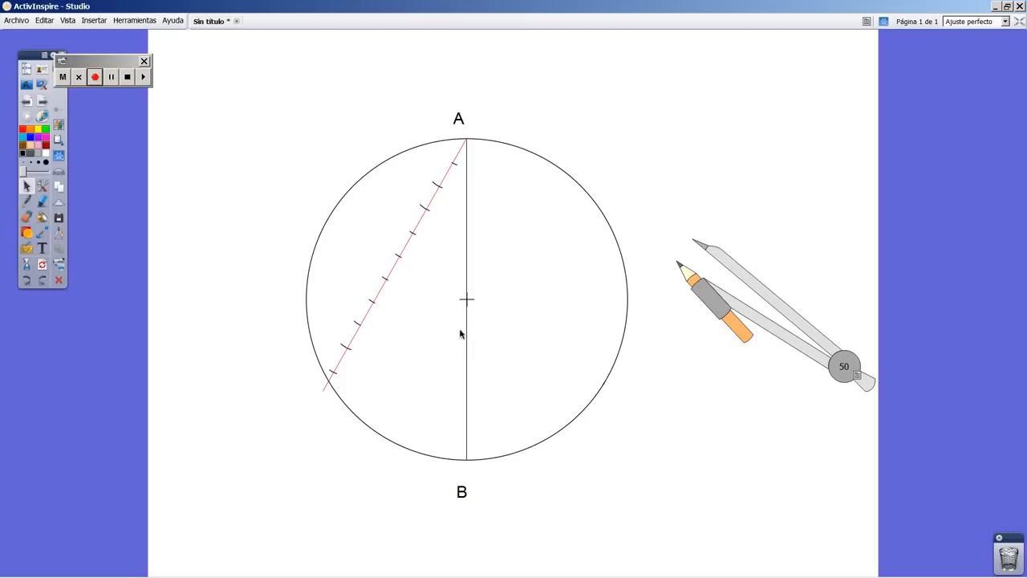
mouse_move(391, 321)
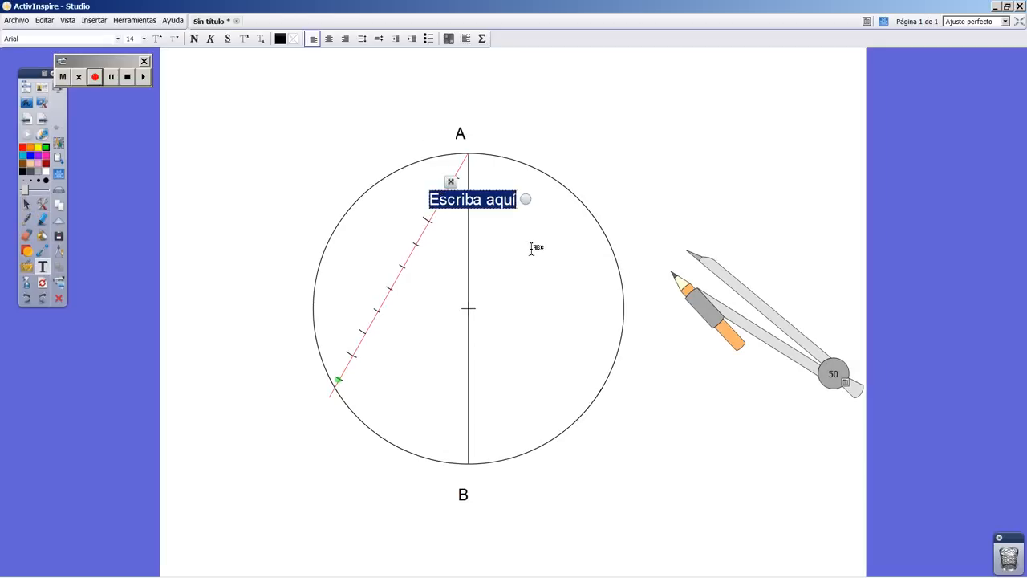
Step: Add text labels 2 and 10 beside the second and tenth ticks and recolour those ticks green
type("2")
type("10")
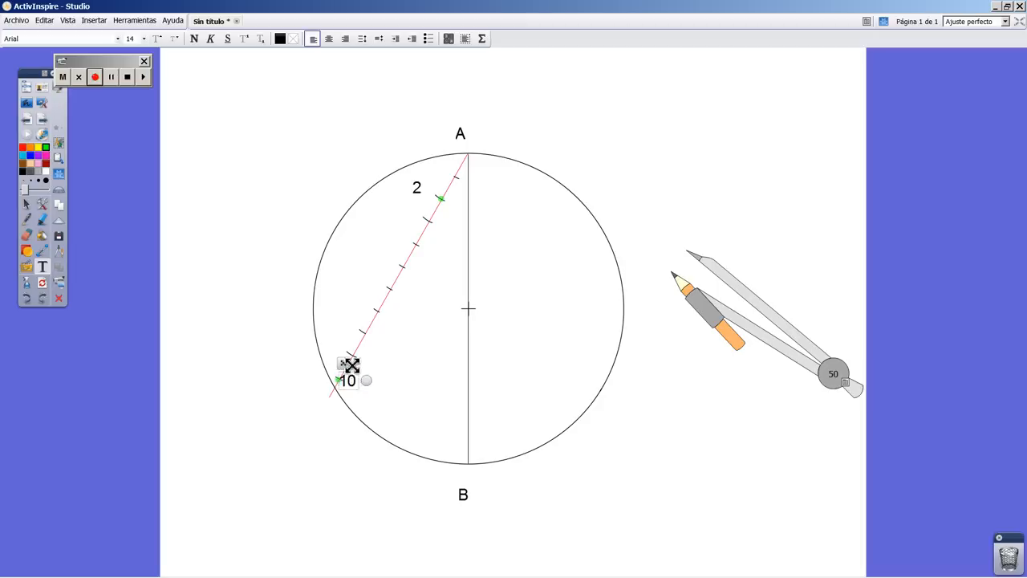
left_click_drag(350, 380, 302, 380)
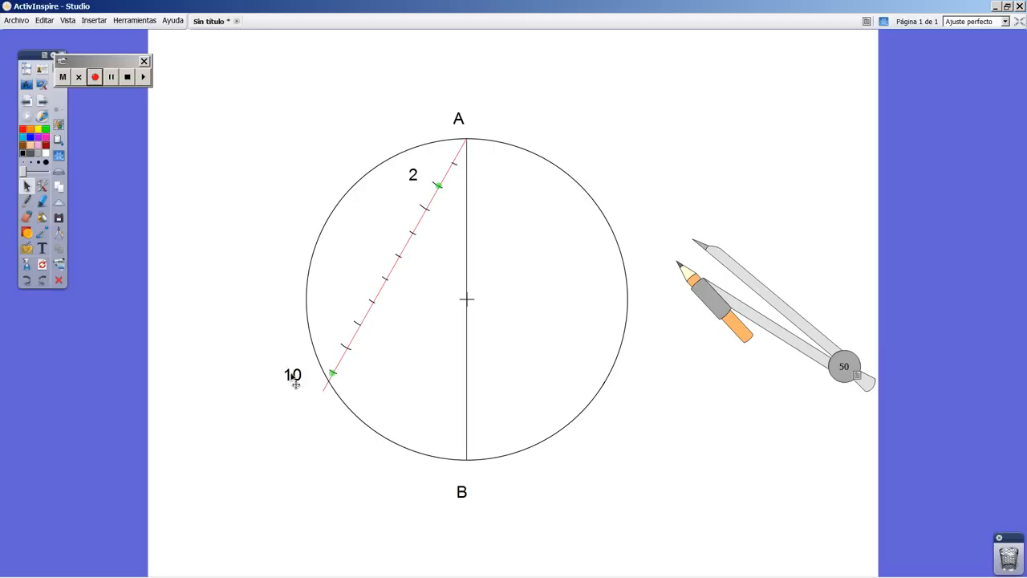
left_click(294, 376)
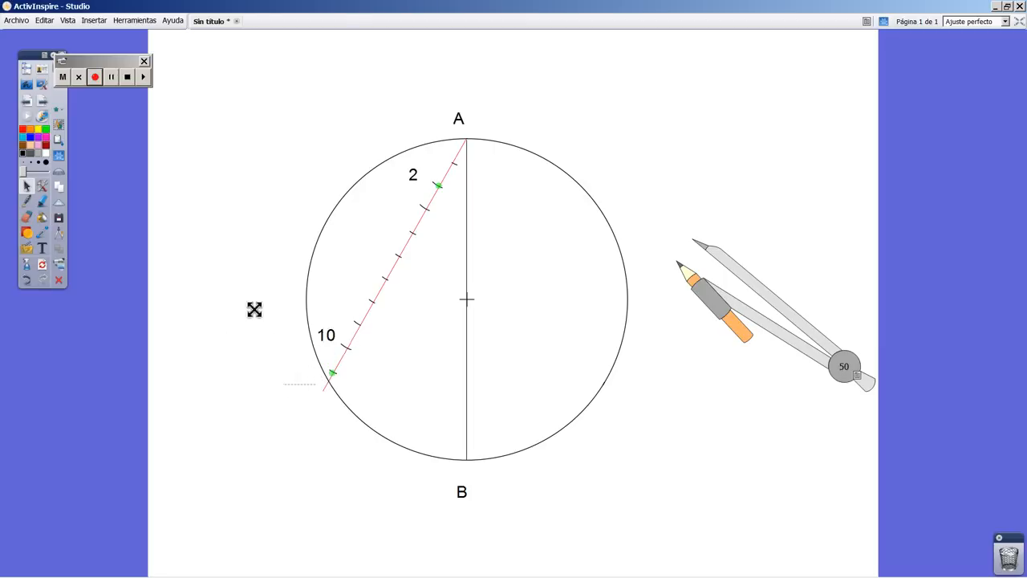
mouse_move(369, 391)
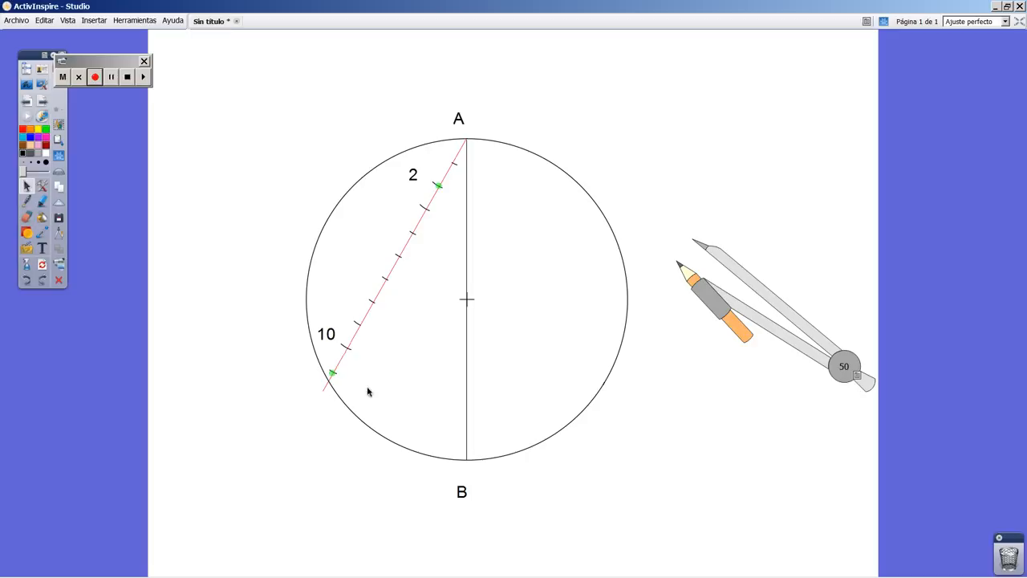
mouse_move(310, 462)
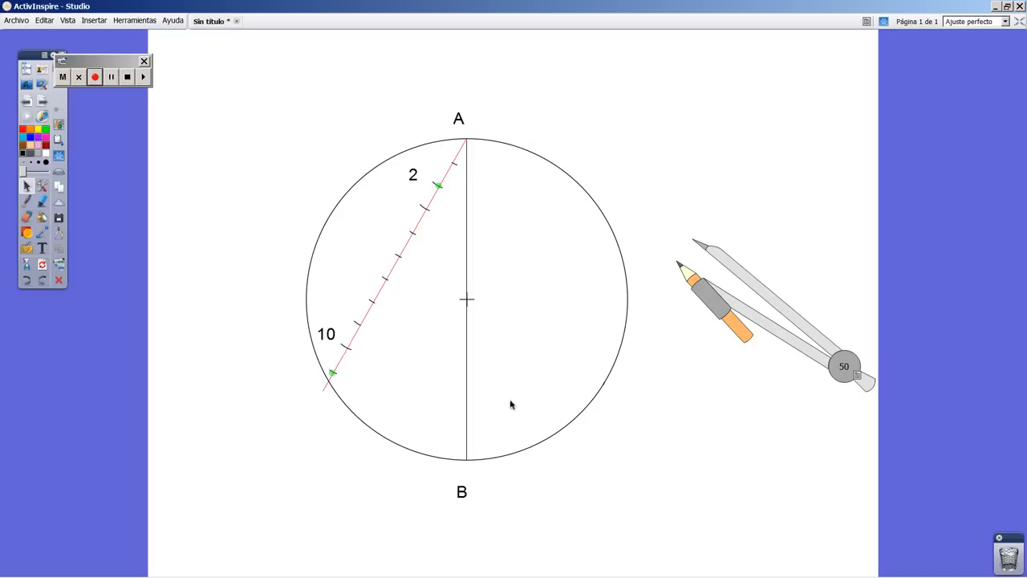
mouse_move(327, 337)
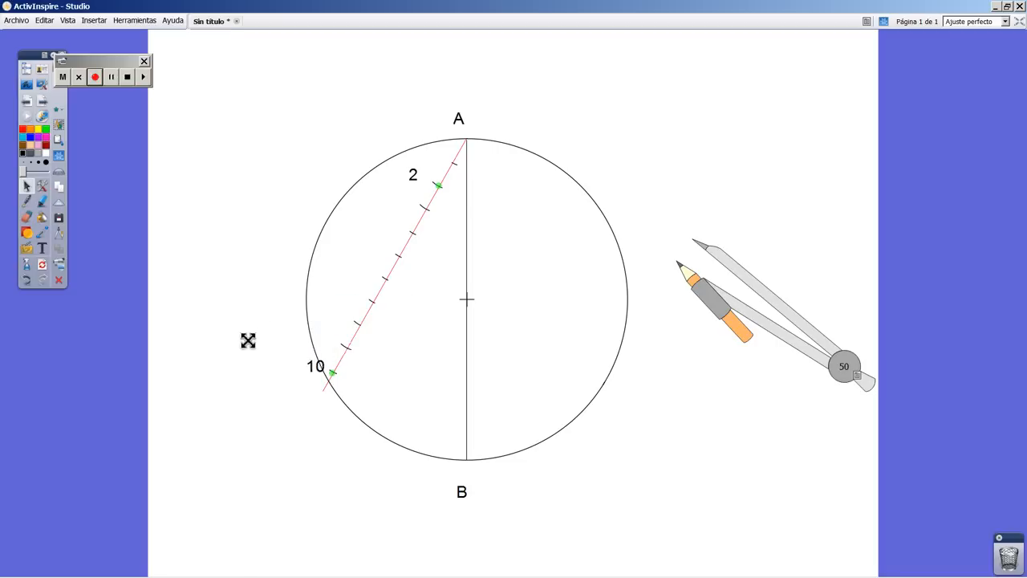
left_click(314, 366)
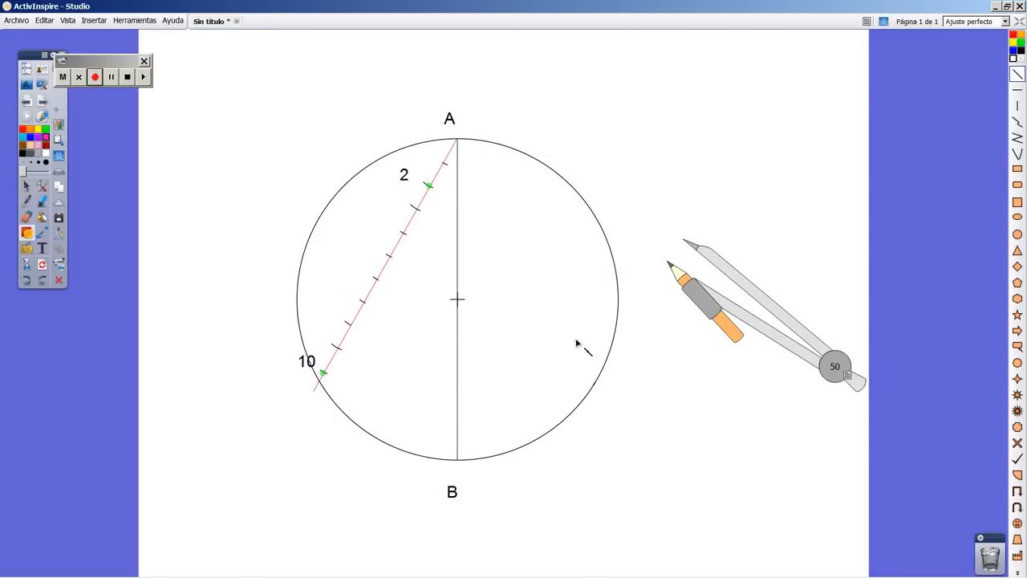
mouse_move(398, 405)
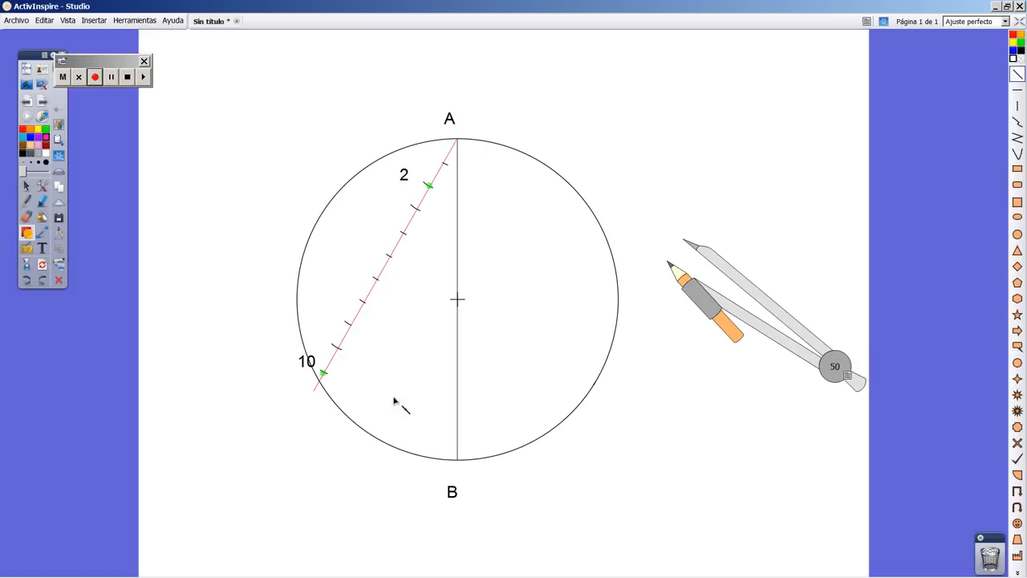
mouse_move(329, 385)
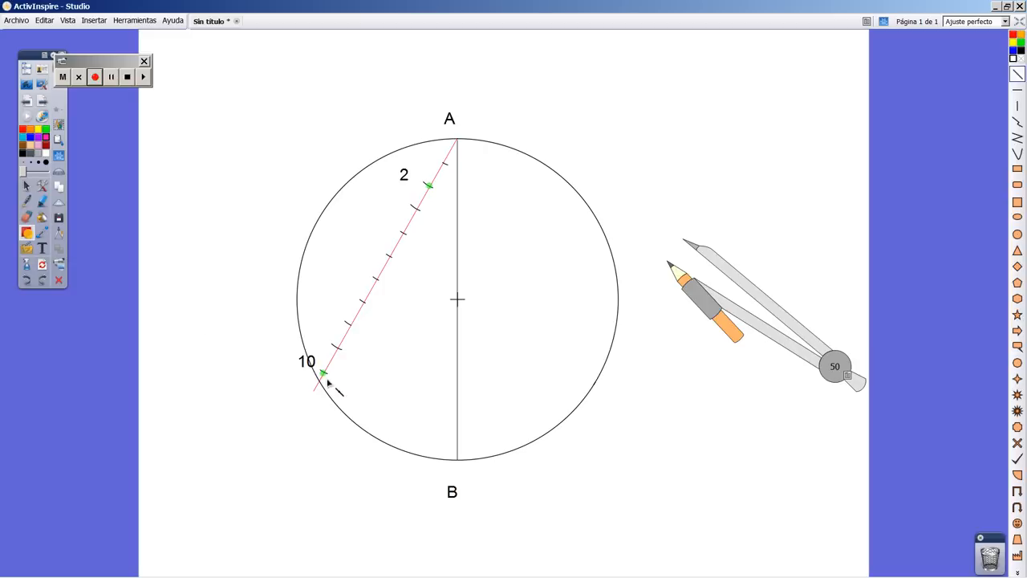
Step: Draw a straight segment from tick mark 10 to point B on the circle
left_click_drag(324, 376, 456, 456)
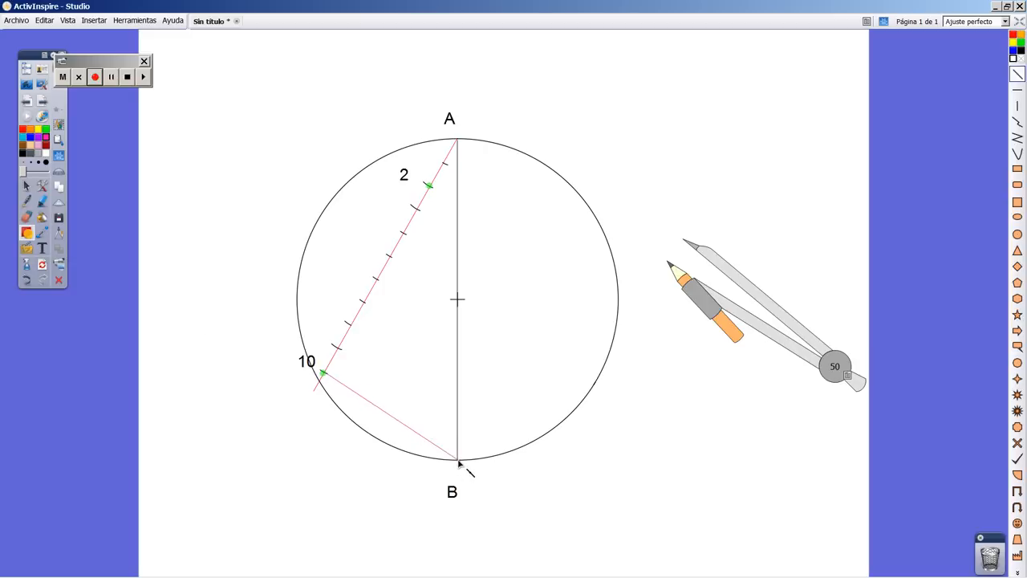
mouse_move(366, 361)
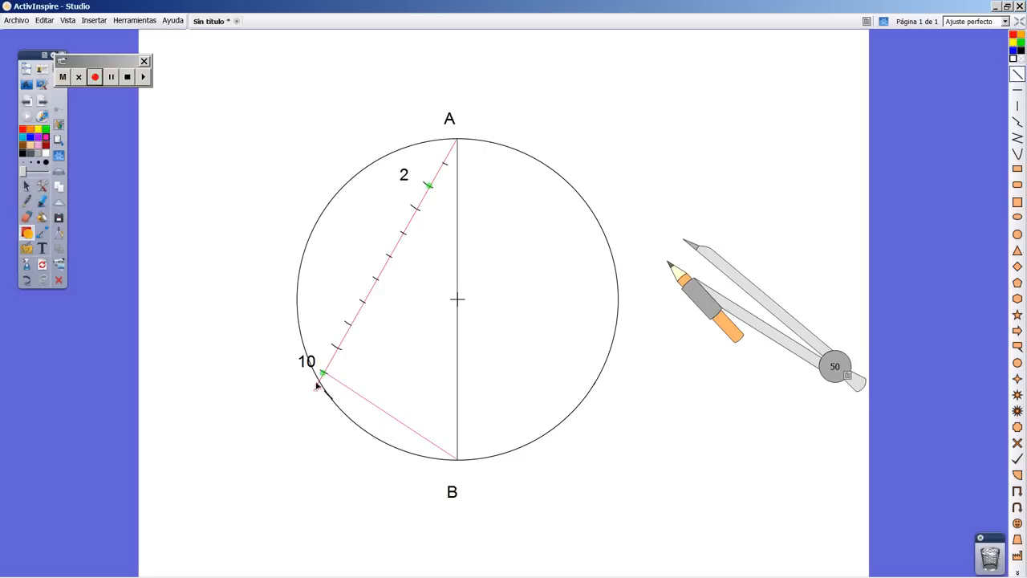
mouse_move(462, 481)
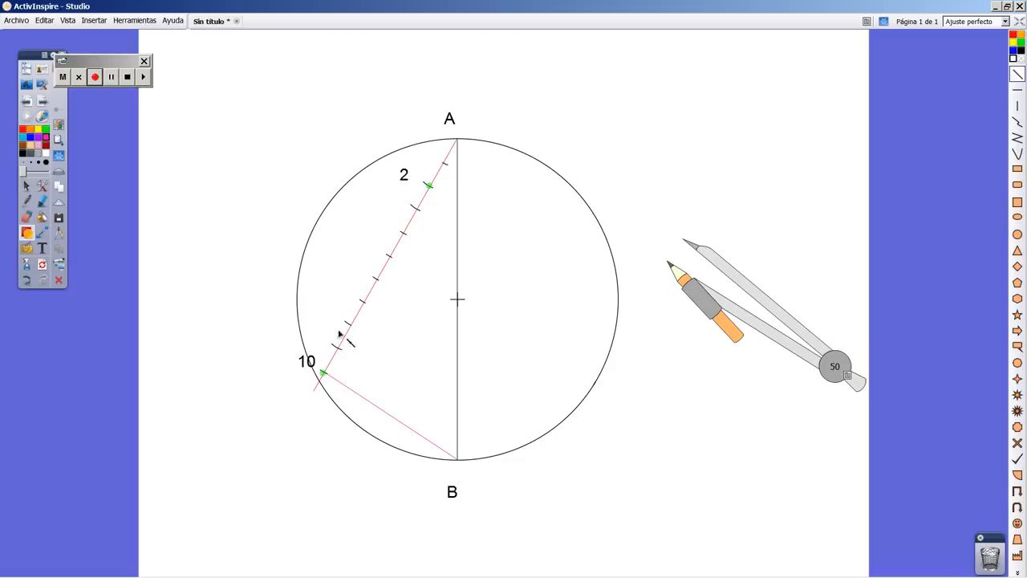
mouse_move(500, 283)
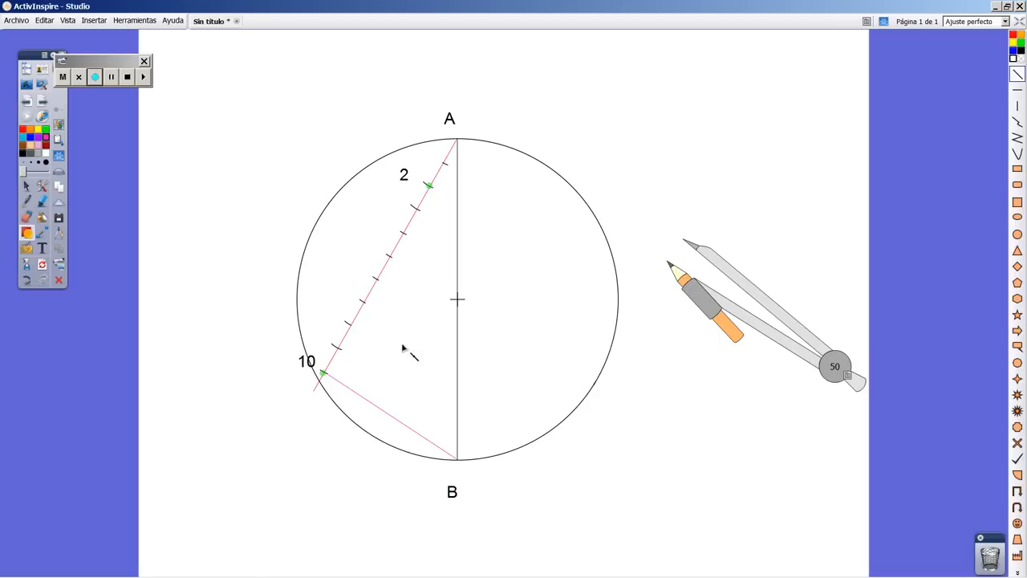
mouse_move(186, 235)
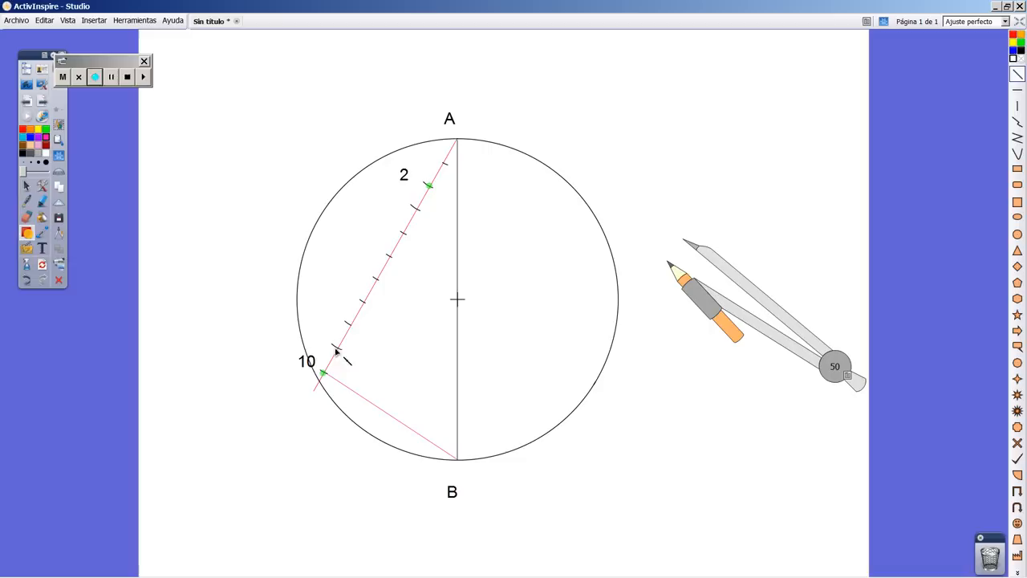
mouse_move(458, 440)
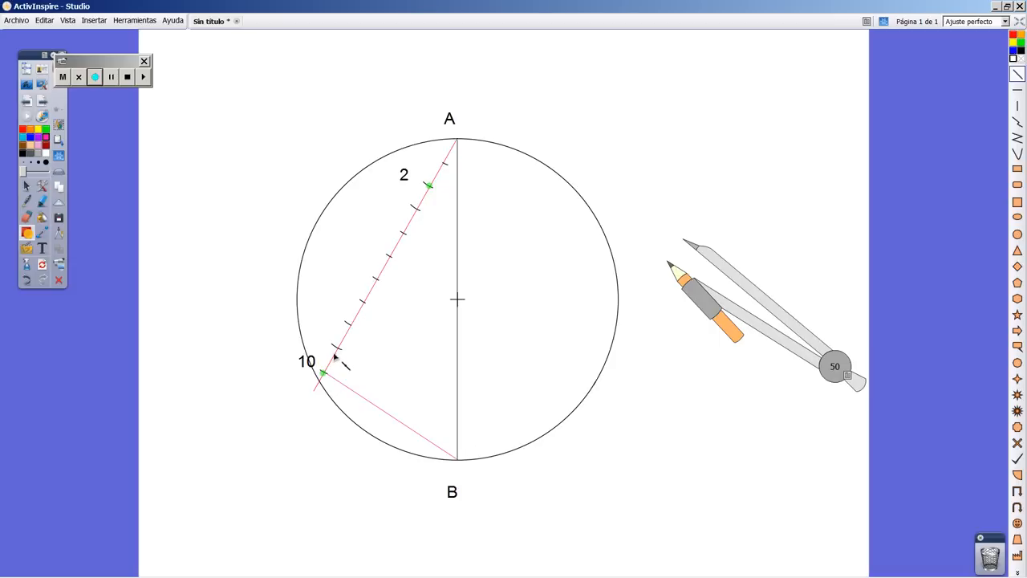
mouse_move(343, 375)
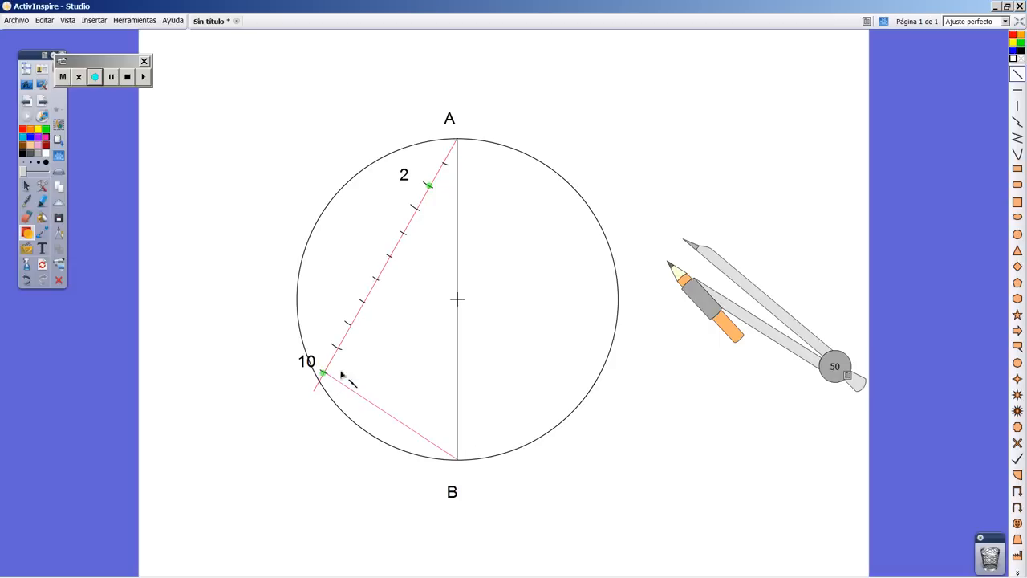
mouse_move(450, 174)
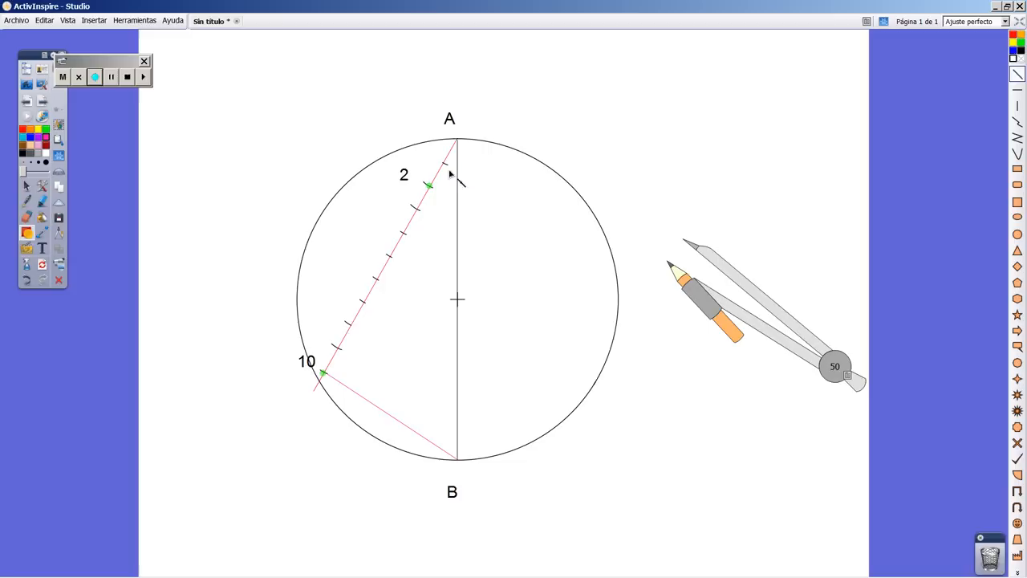
mouse_move(452, 135)
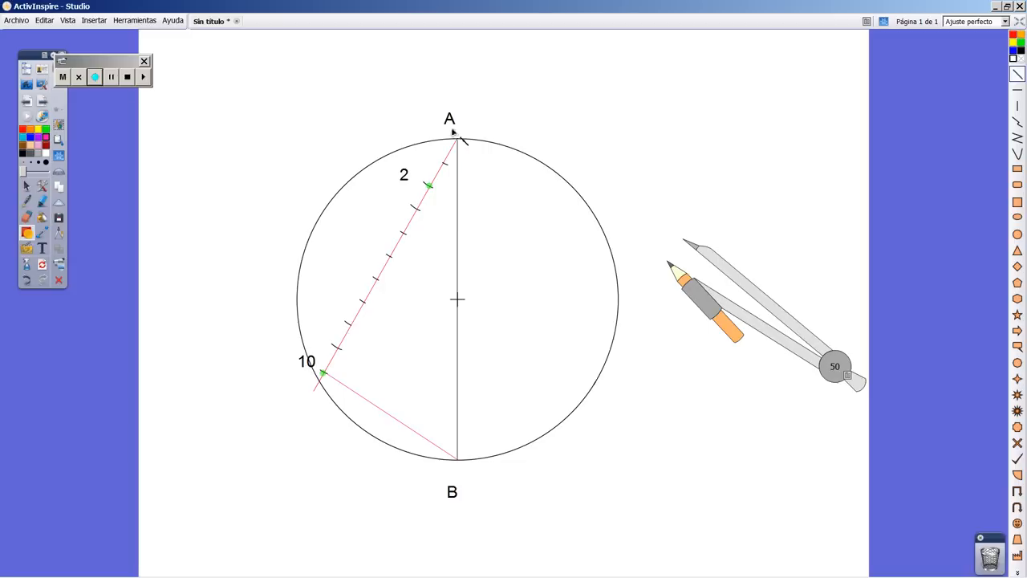
mouse_move(26, 233)
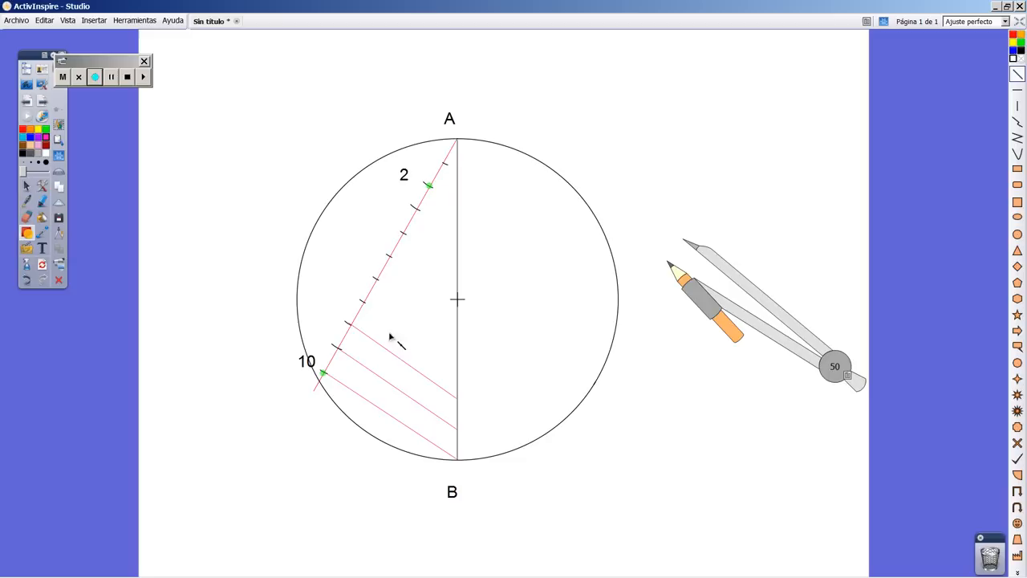
mouse_move(464, 375)
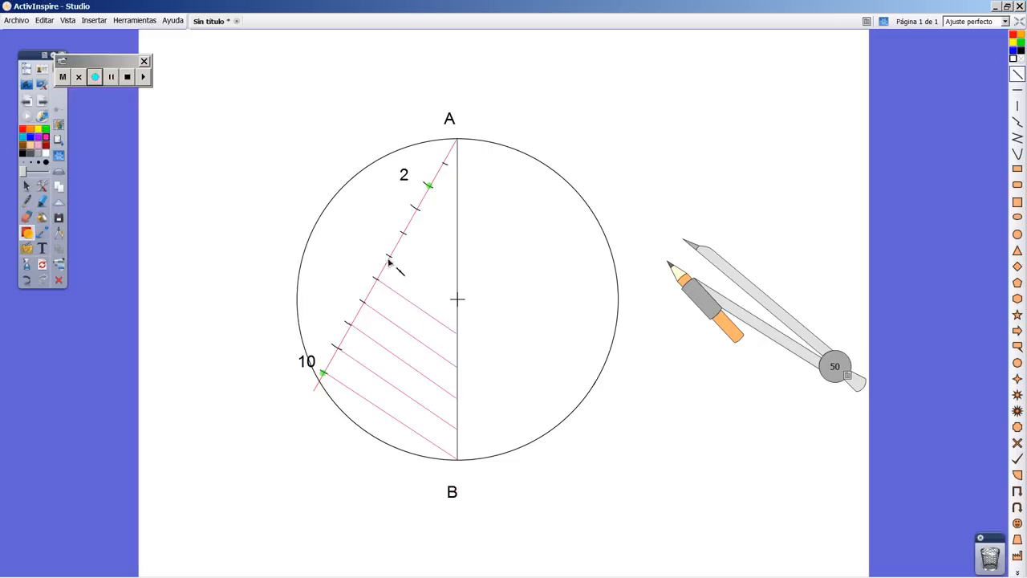
mouse_move(458, 311)
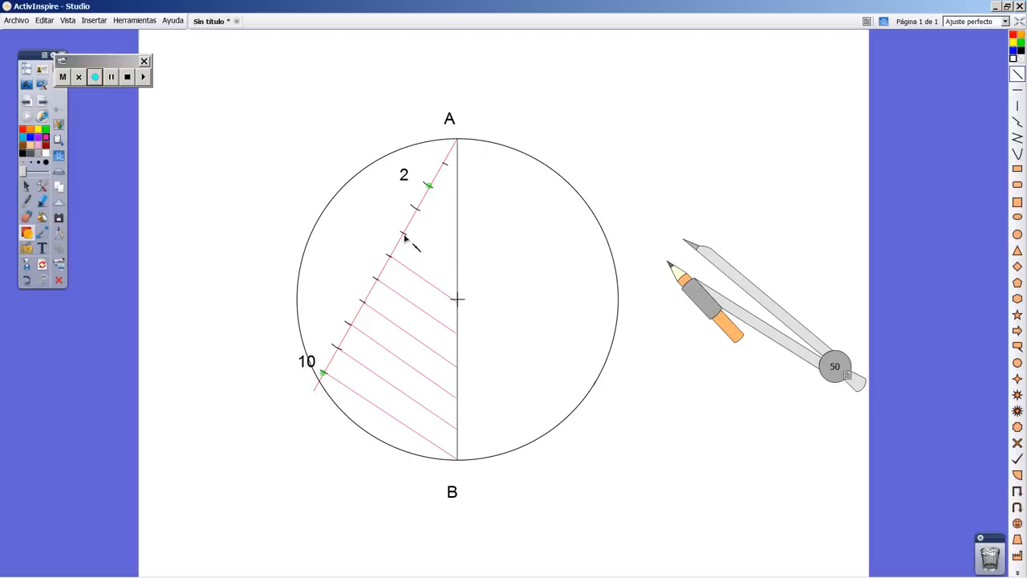
mouse_move(462, 281)
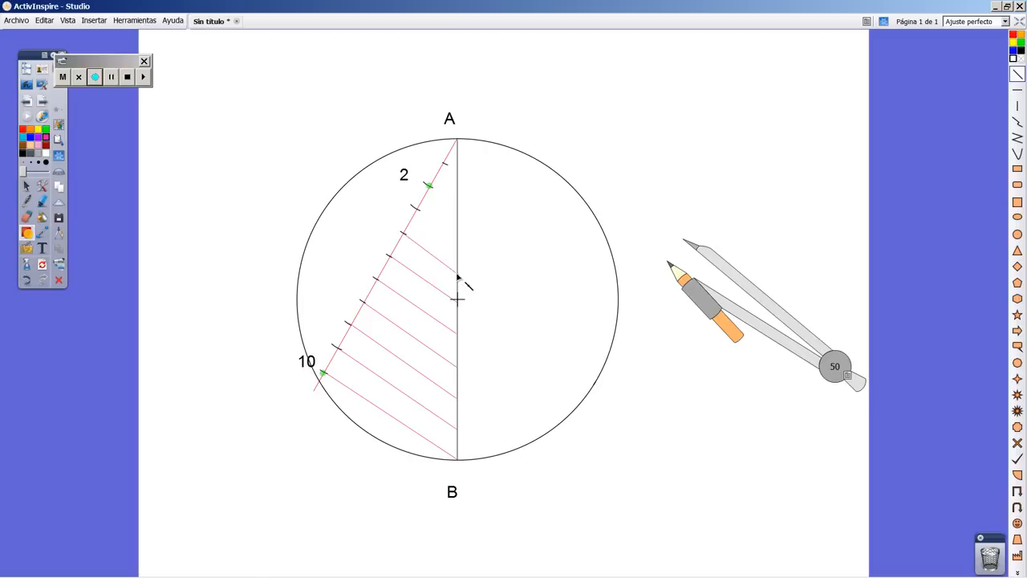
mouse_move(414, 210)
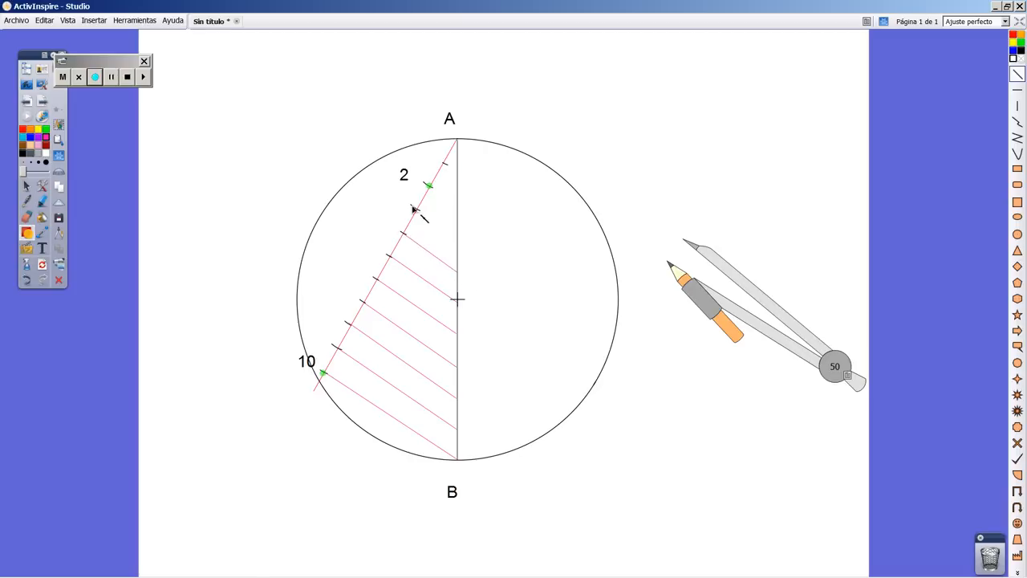
mouse_move(453, 244)
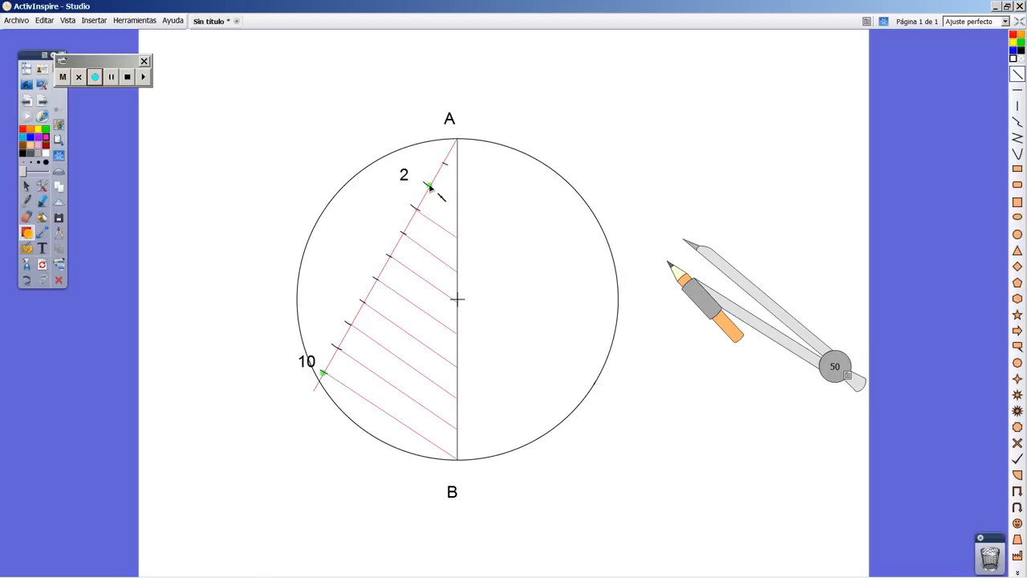
mouse_move(446, 168)
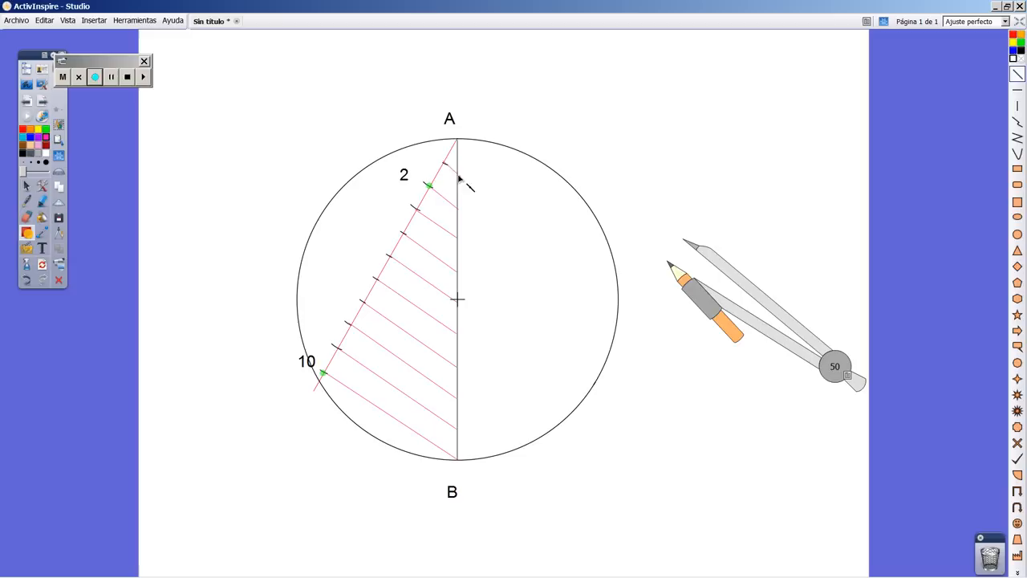
mouse_move(778, 308)
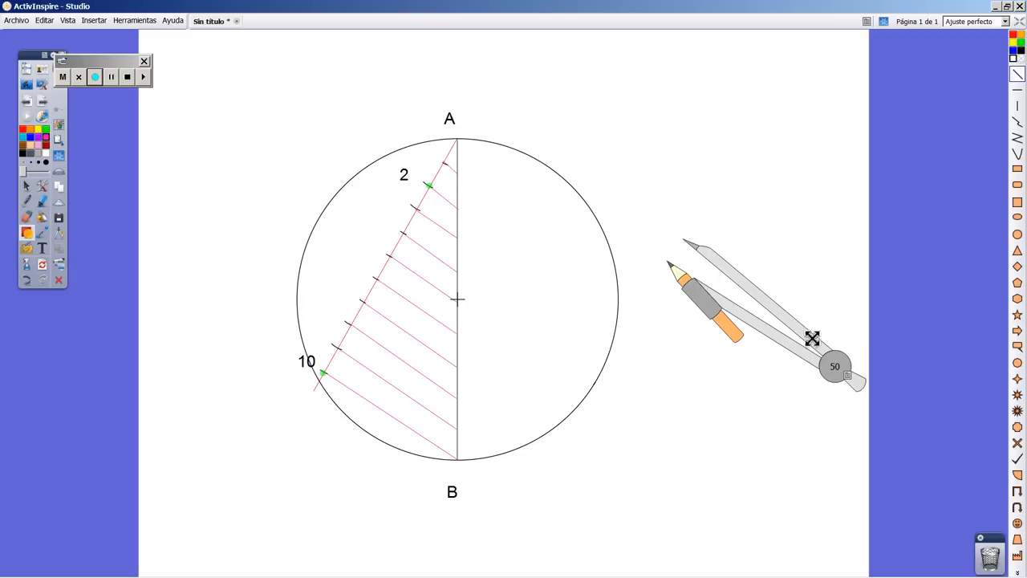
Step: Bring the compass back with its pivot on B and its pencil leg opened to A
left_click_drag(811, 337, 584, 556)
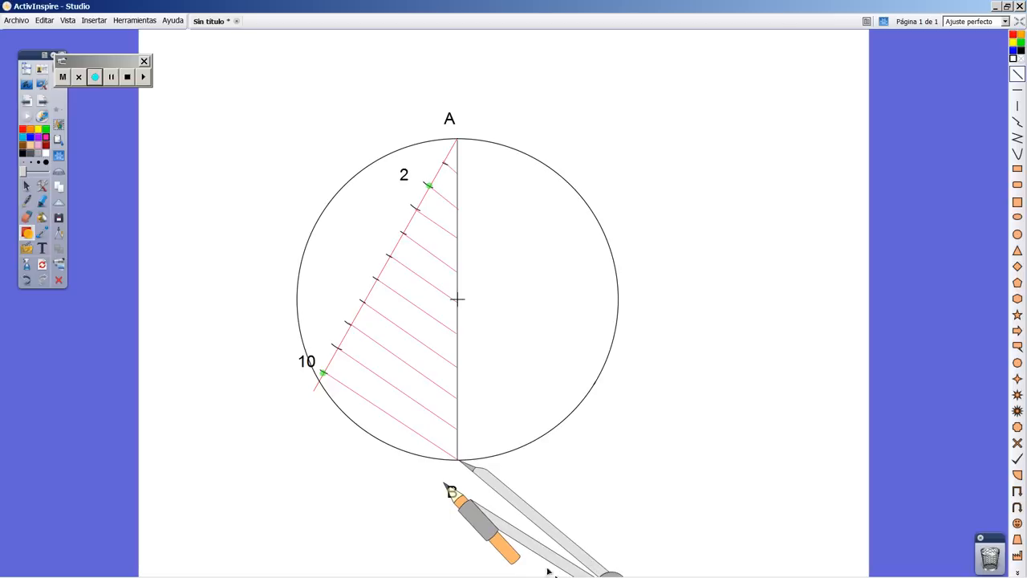
left_click(95, 77)
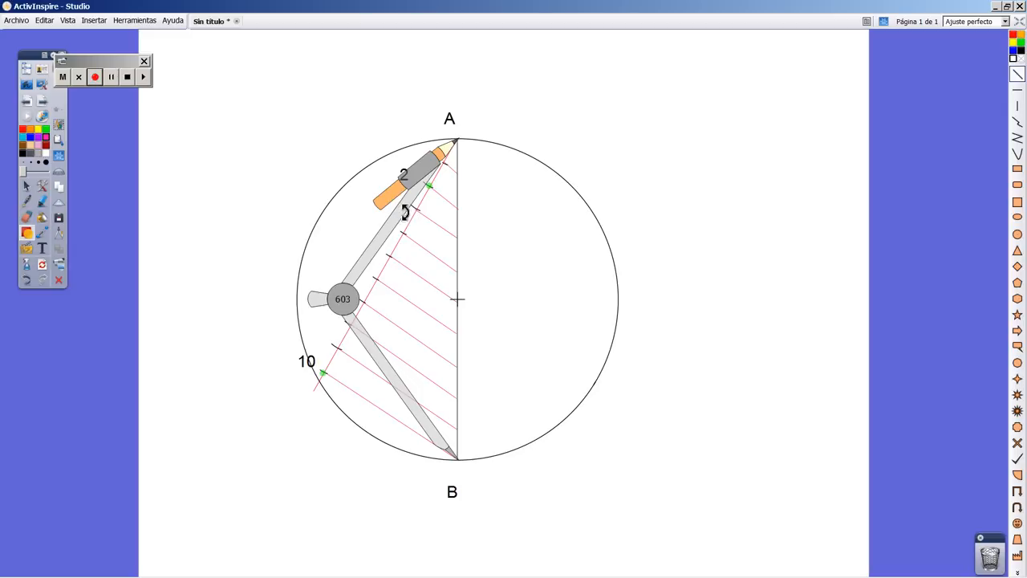
Step: Sweep an arc of radius AB about B, then pivot on A and sweep a second arc crossing it on the right
left_click_drag(433, 160, 609, 192)
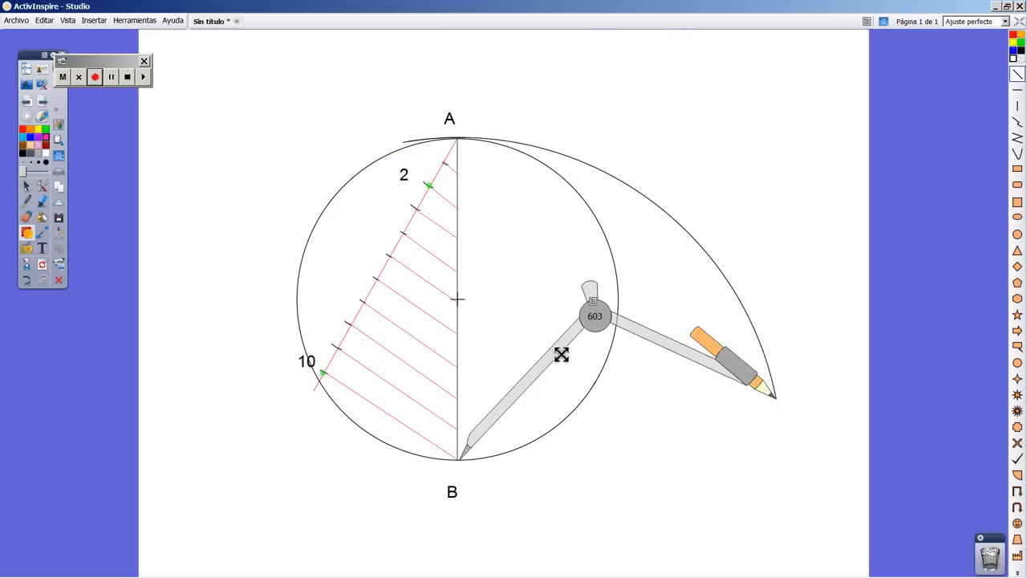
left_click_drag(561, 354, 465, 141)
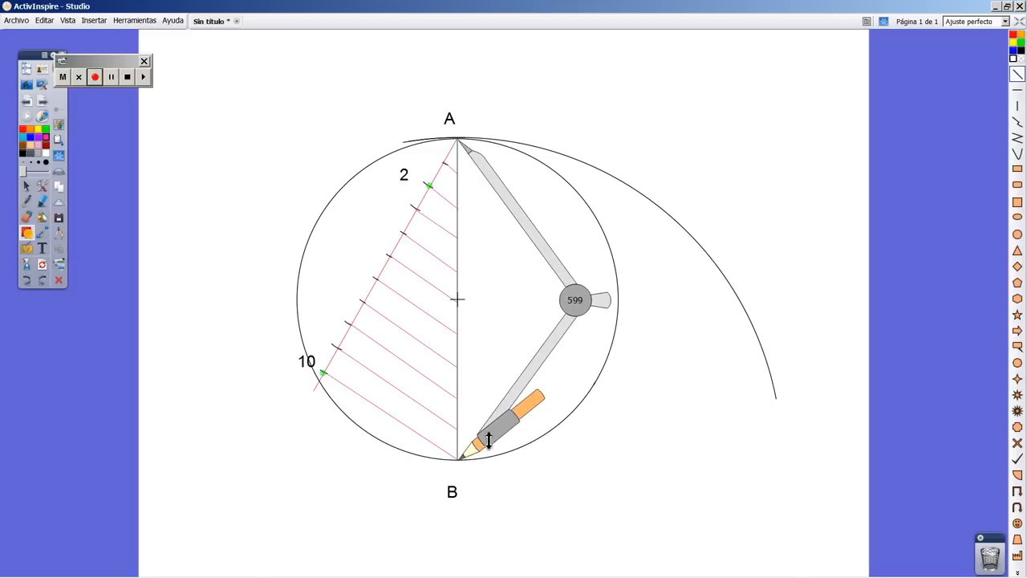
left_click_drag(488, 440, 578, 433)
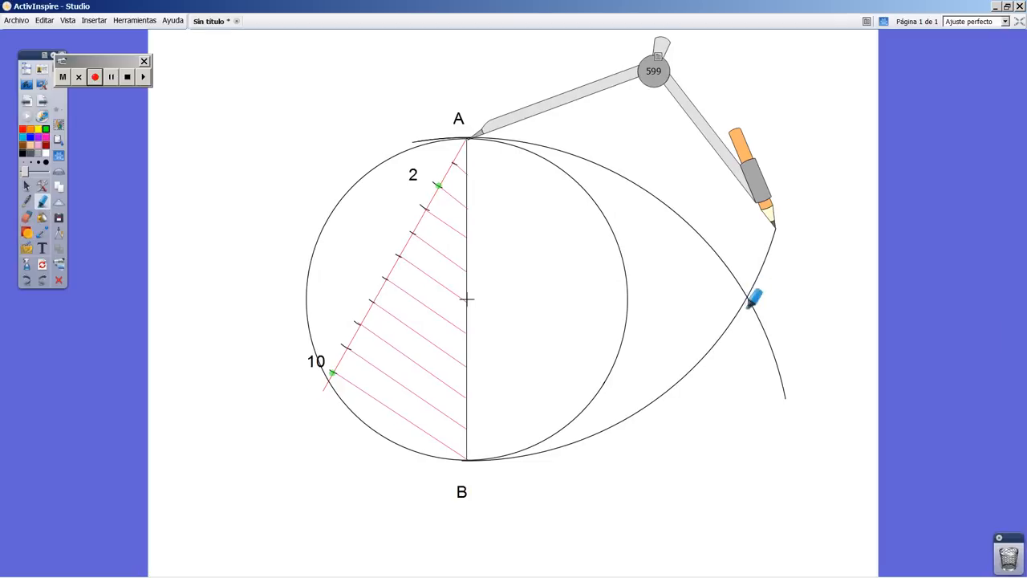
mouse_move(837, 287)
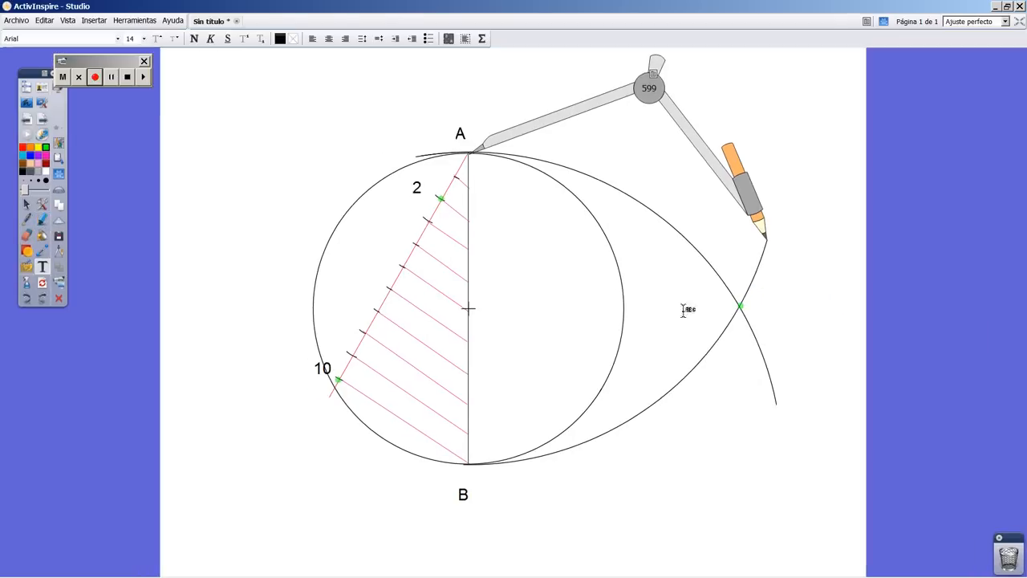
Step: Place a text label P beside the intersection of the two arcs
left_click(688, 309)
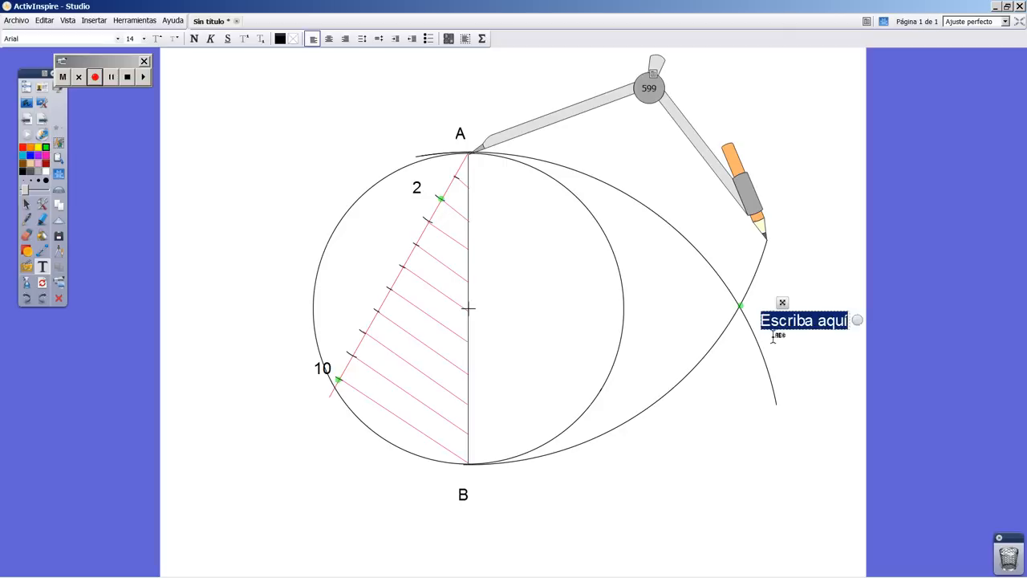
type("P")
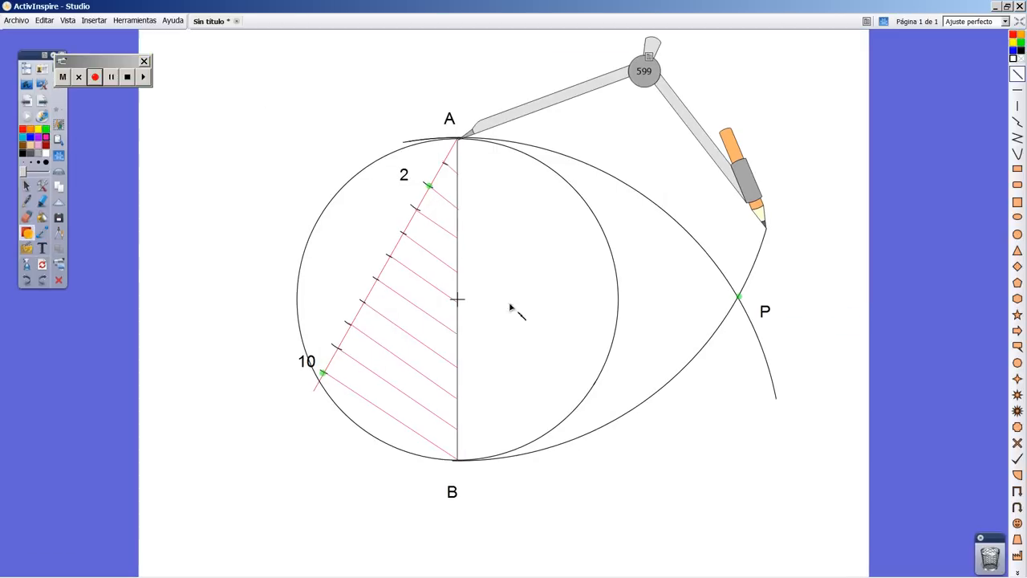
mouse_move(670, 176)
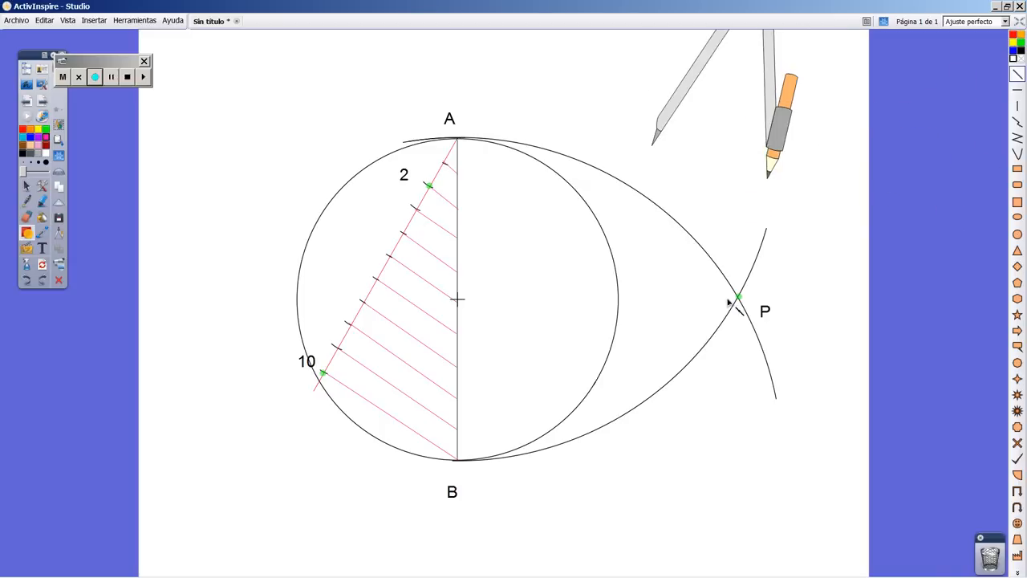
mouse_move(738, 77)
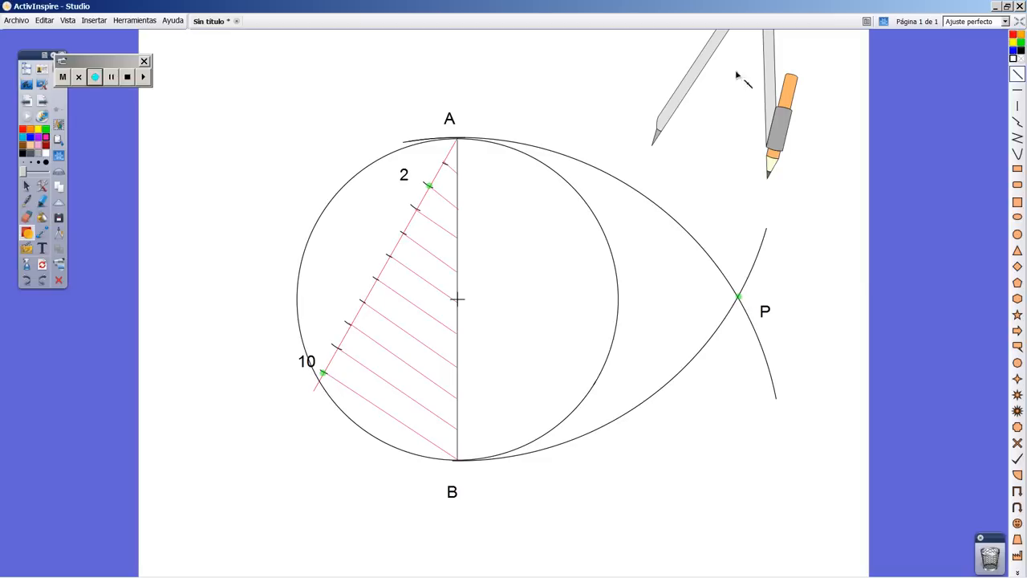
mouse_move(770, 274)
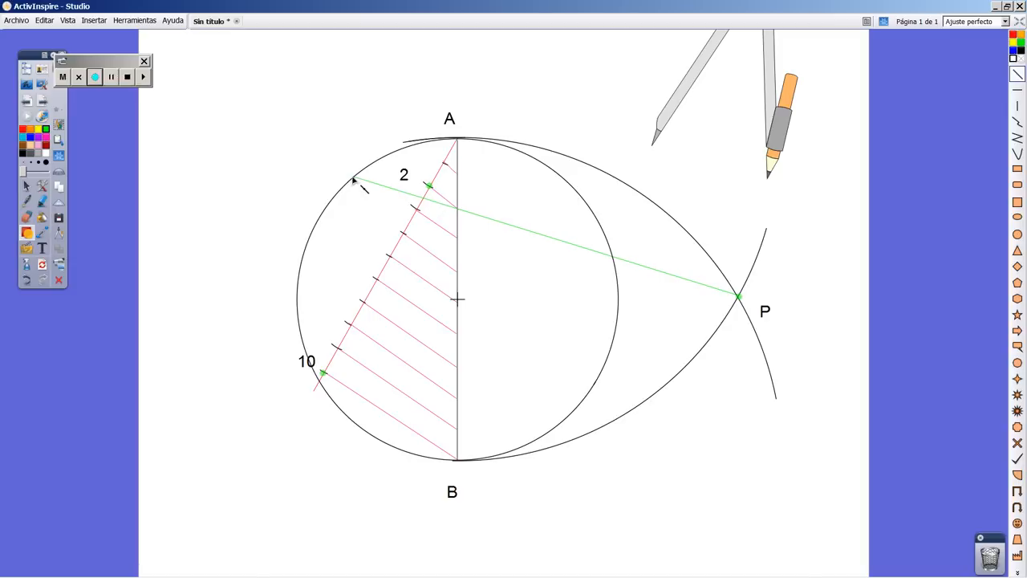
mouse_move(414, 170)
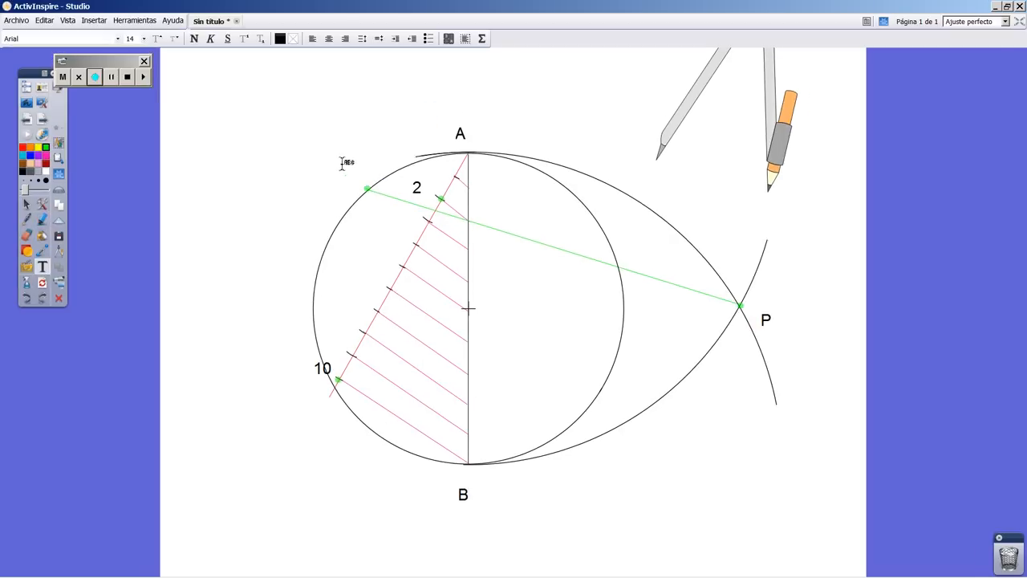
Step: Label the point where the green line from P through mark 2 meets the circle as Q1
type("Q1")
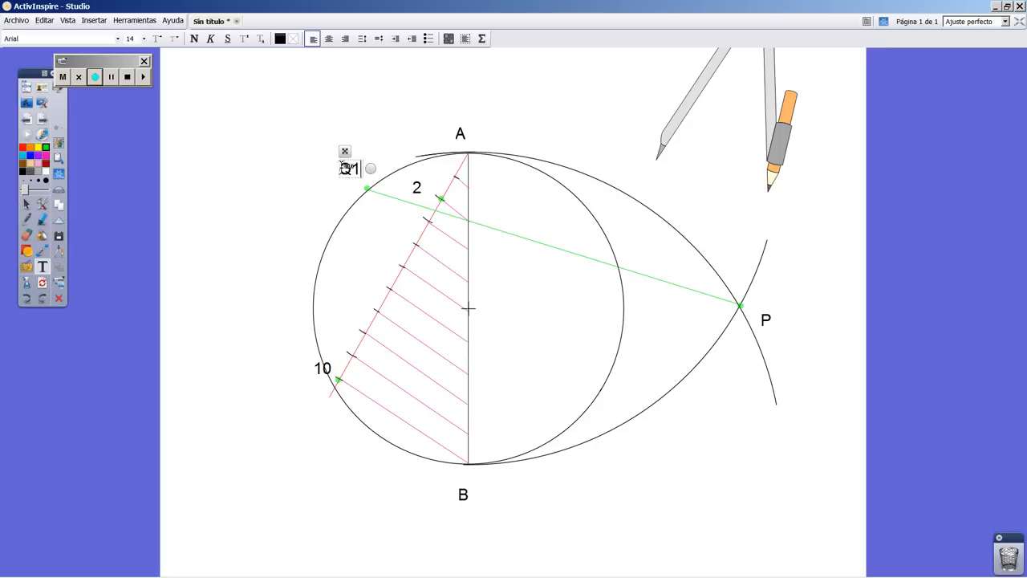
type("Q")
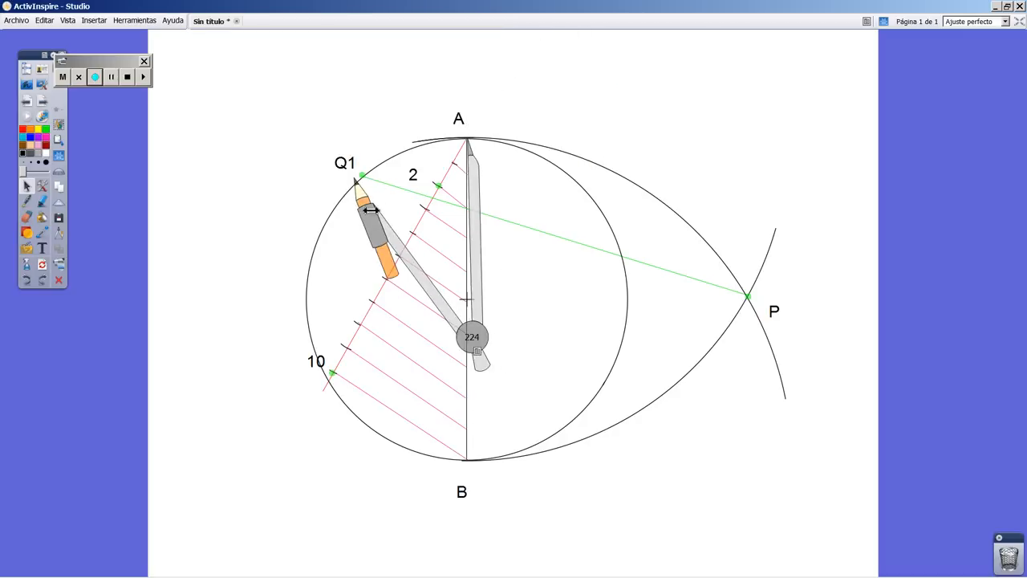
Step: Set the compass to the span A–Q1 and strike equal-step arcs around the circumference
left_click_drag(373, 208, 388, 221)
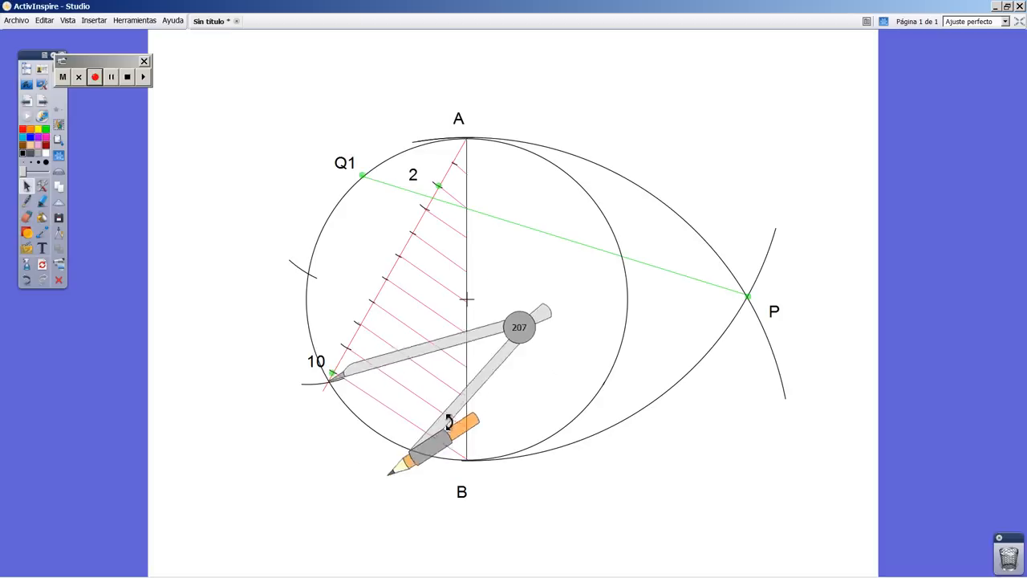
left_click_drag(520, 327, 472, 244)
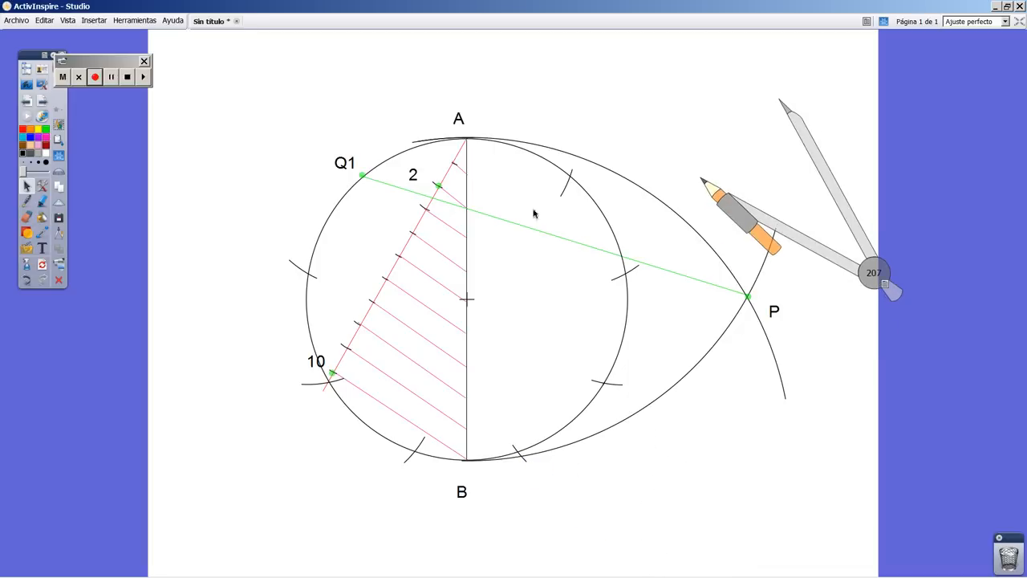
mouse_move(328, 228)
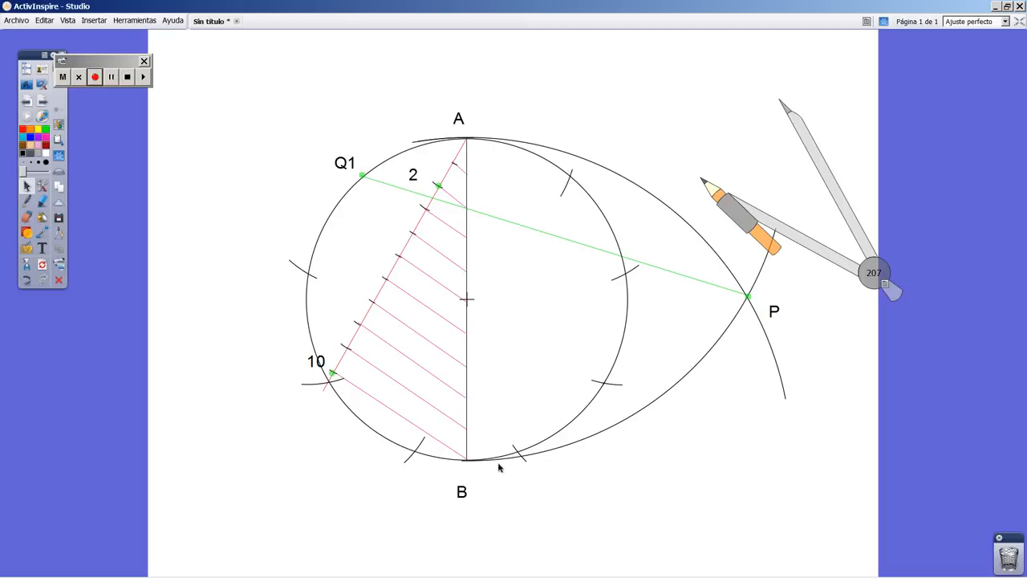
mouse_move(609, 247)
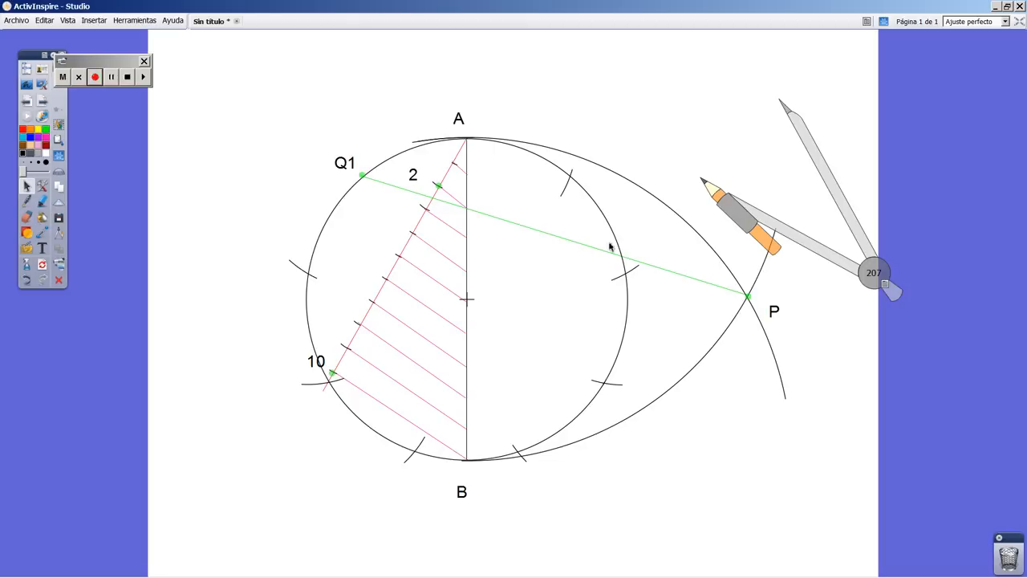
mouse_move(481, 462)
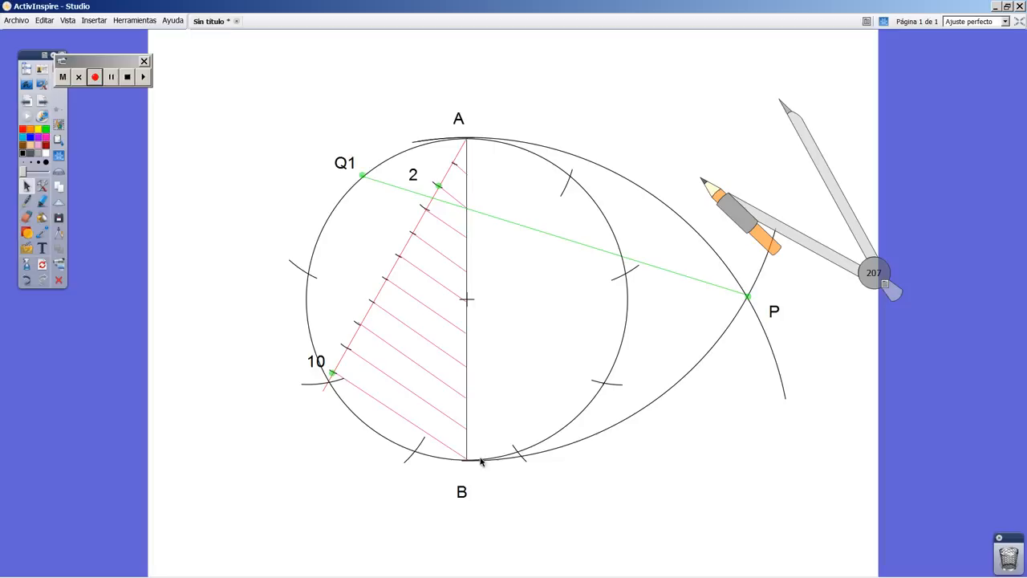
mouse_move(469, 467)
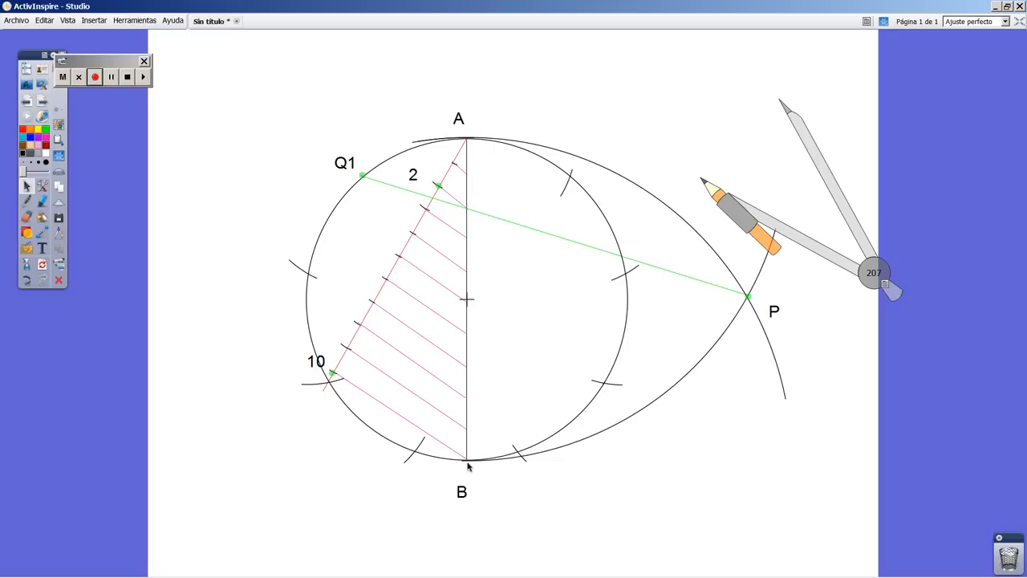
mouse_move(485, 383)
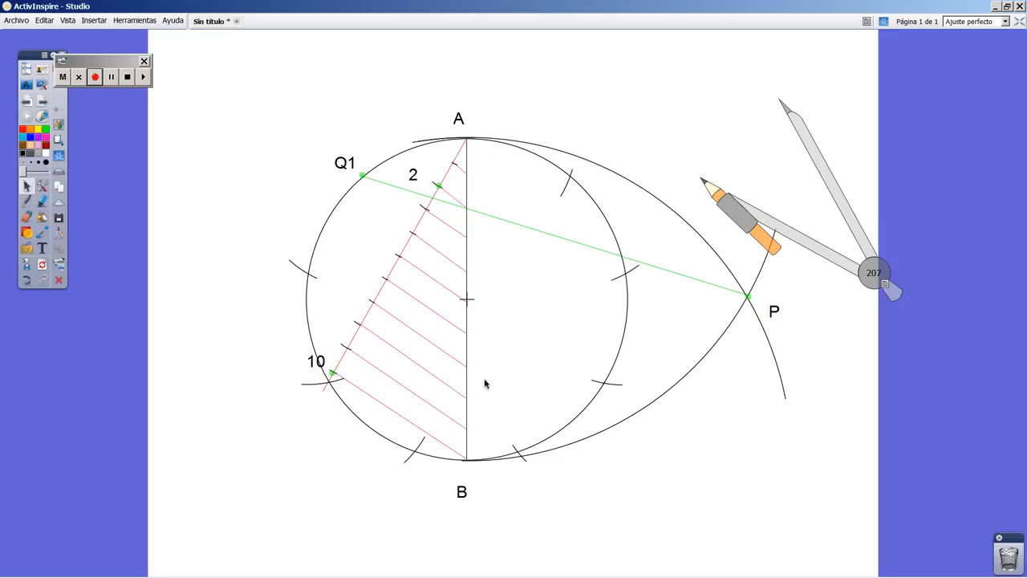
mouse_move(510, 456)
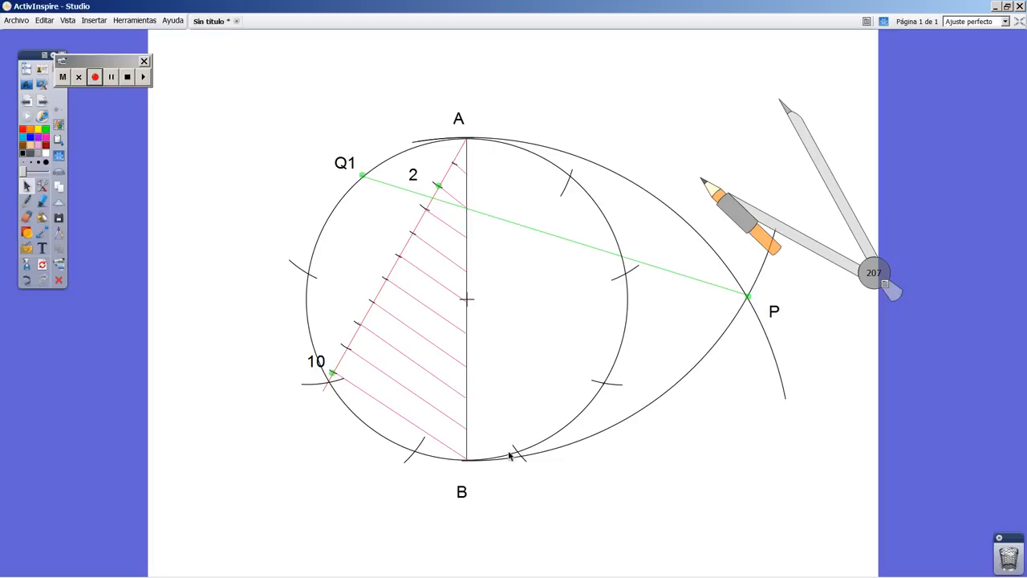
mouse_move(603, 276)
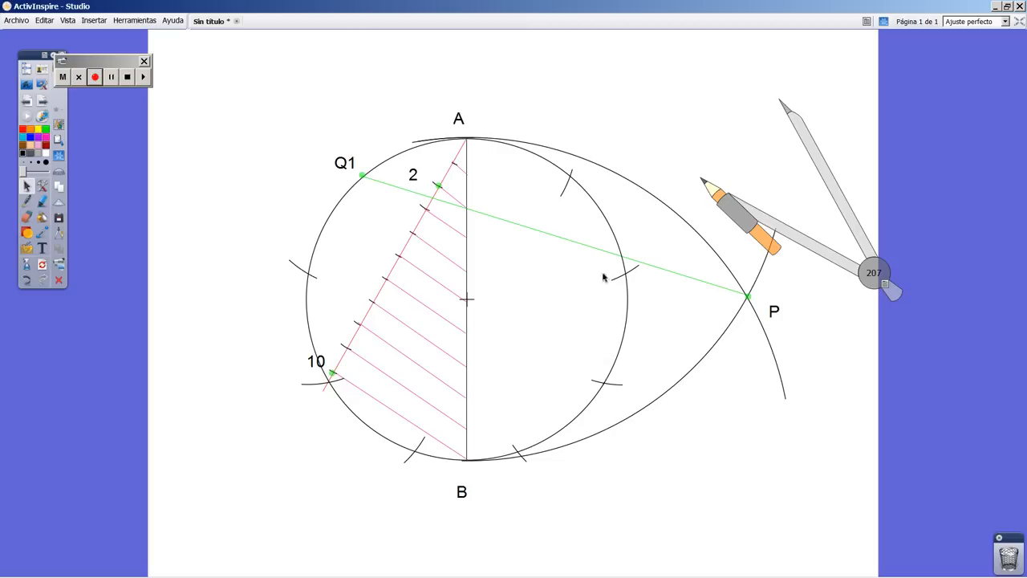
mouse_move(564, 193)
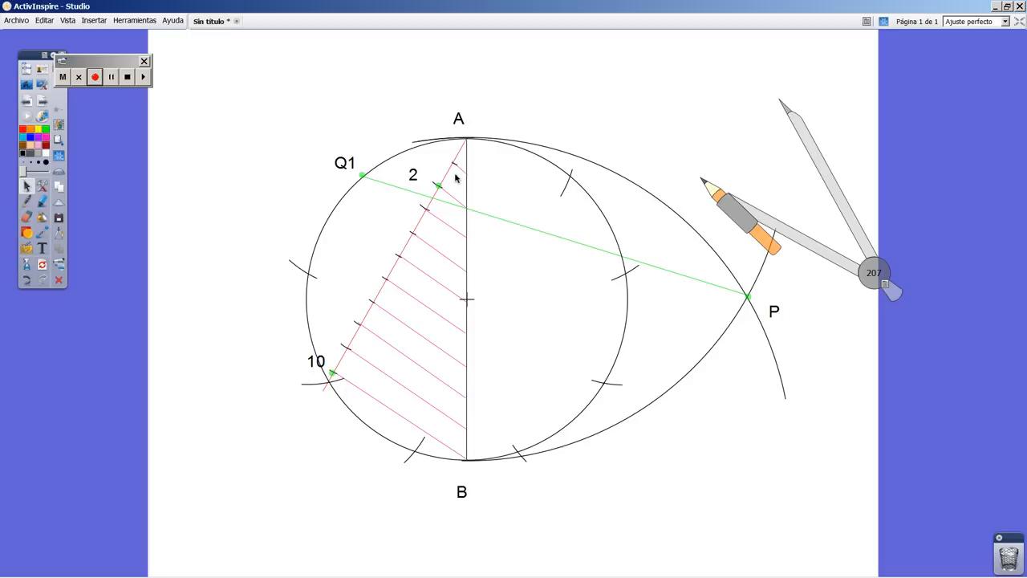
mouse_move(714, 270)
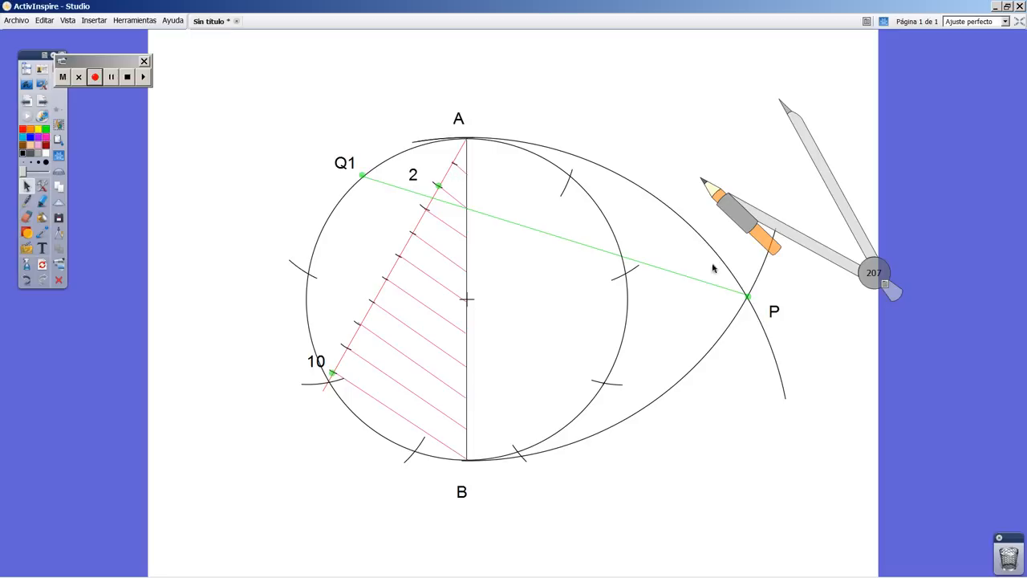
mouse_move(784, 276)
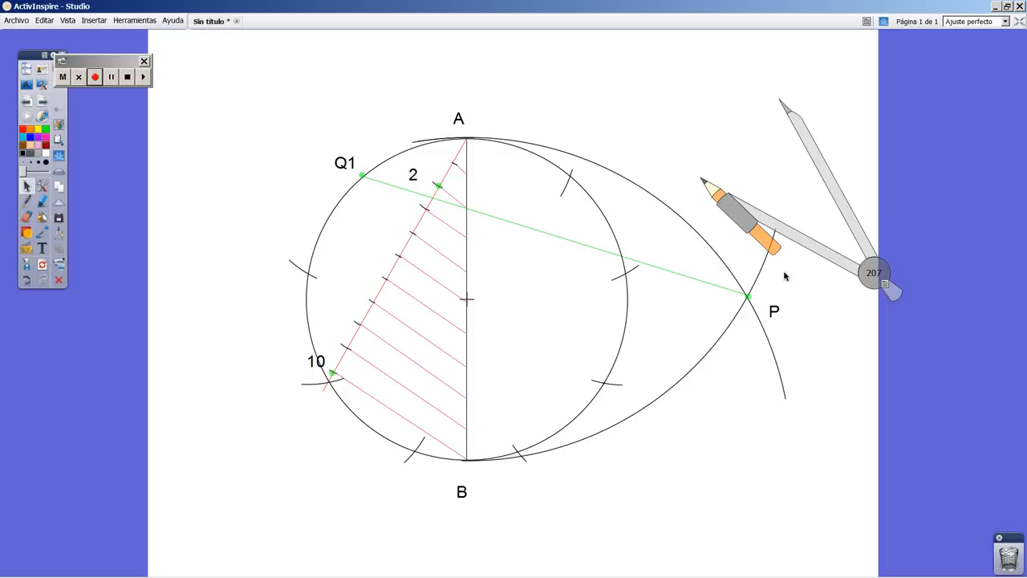
mouse_move(662, 379)
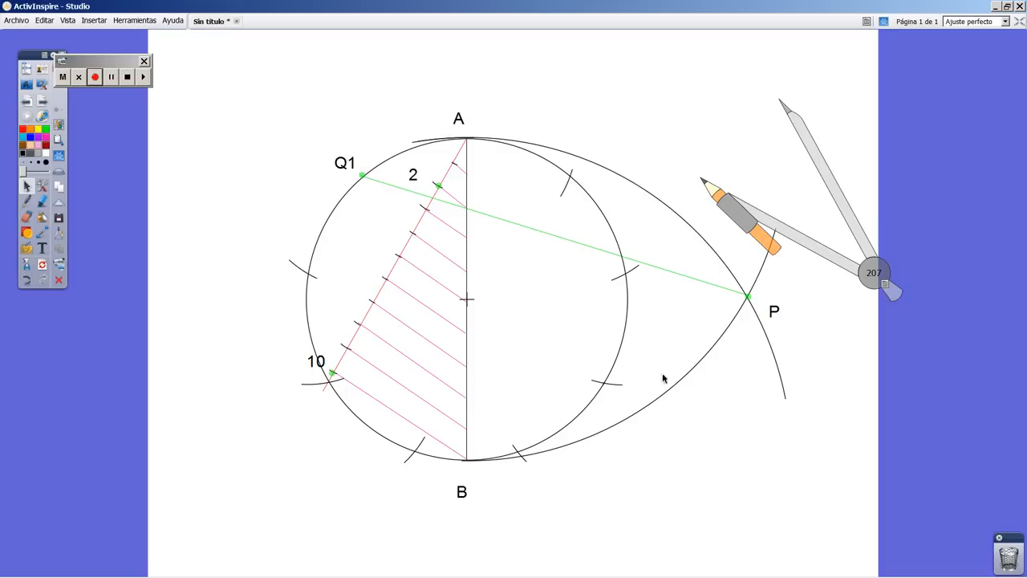
mouse_move(475, 473)
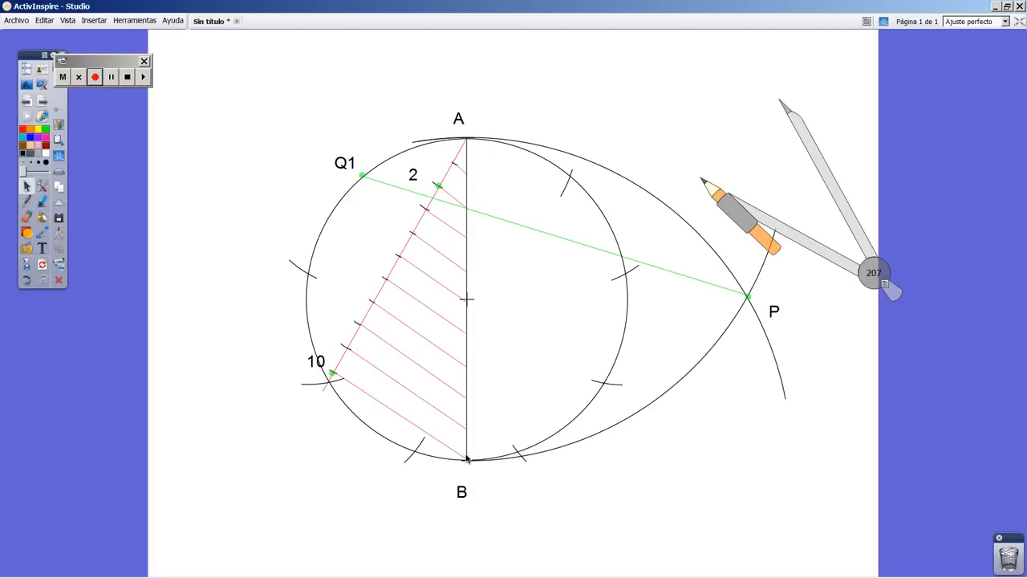
mouse_move(469, 475)
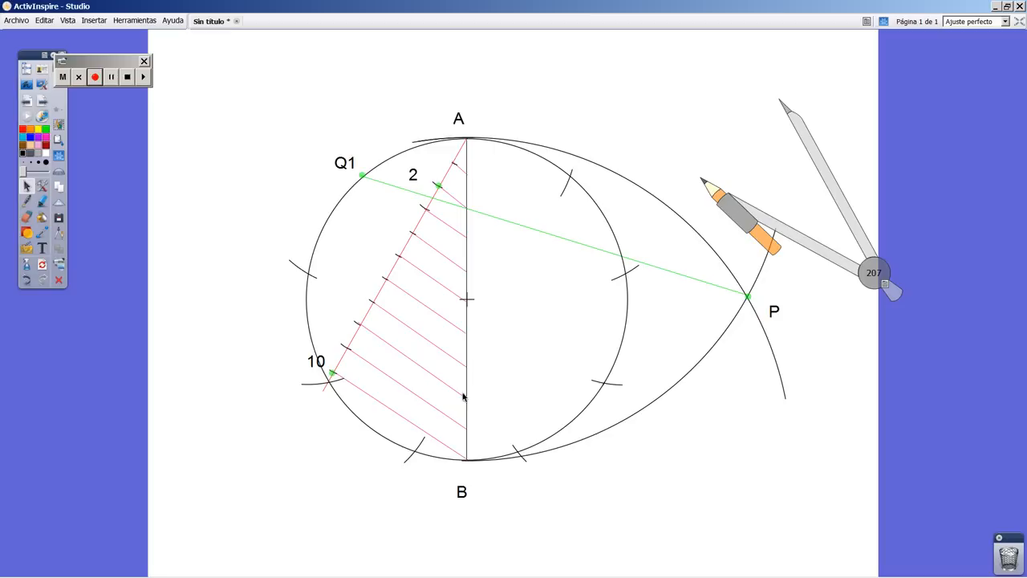
left_click(95, 77)
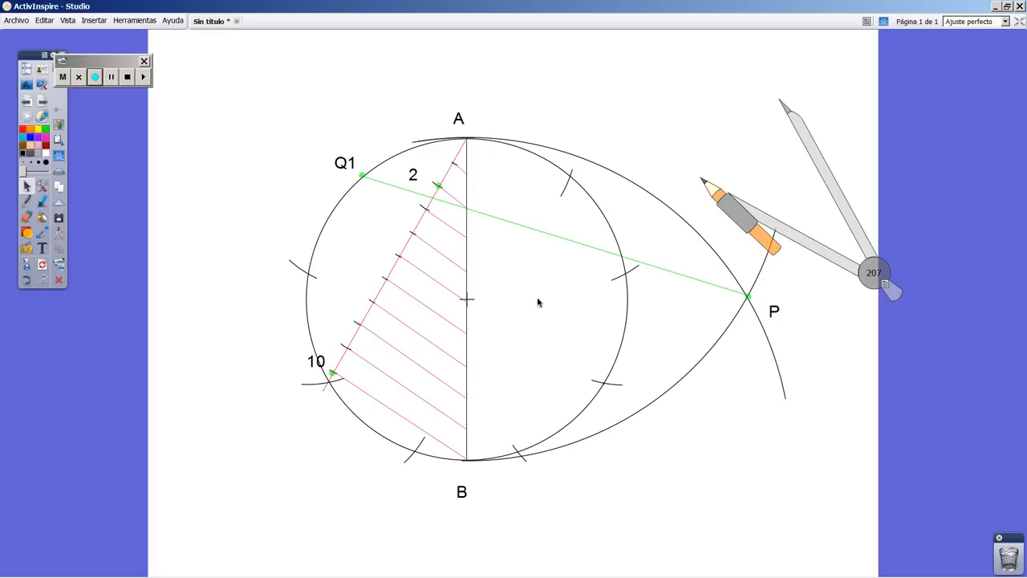
mouse_move(575, 452)
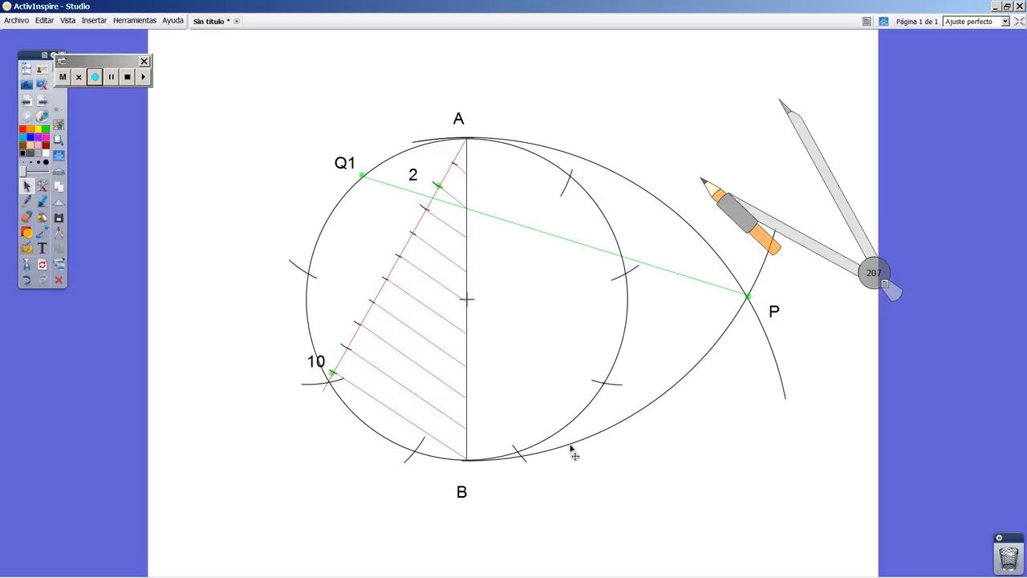
mouse_move(564, 453)
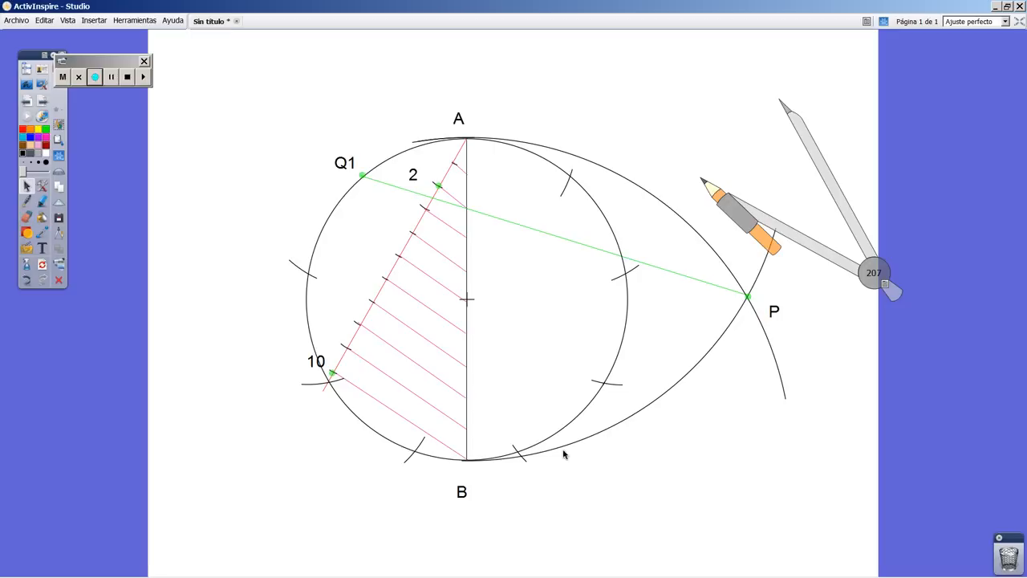
mouse_move(549, 272)
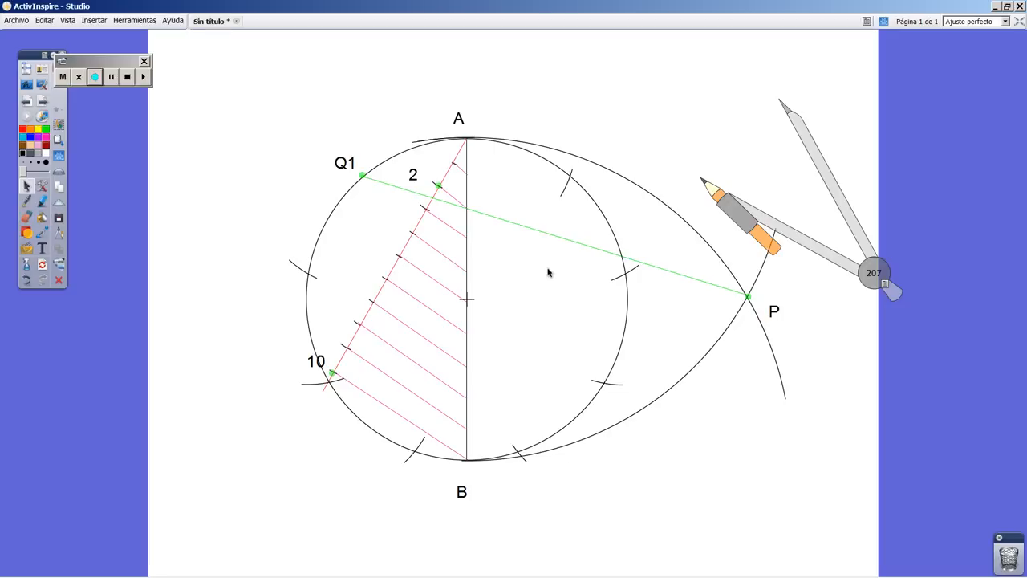
mouse_move(404, 393)
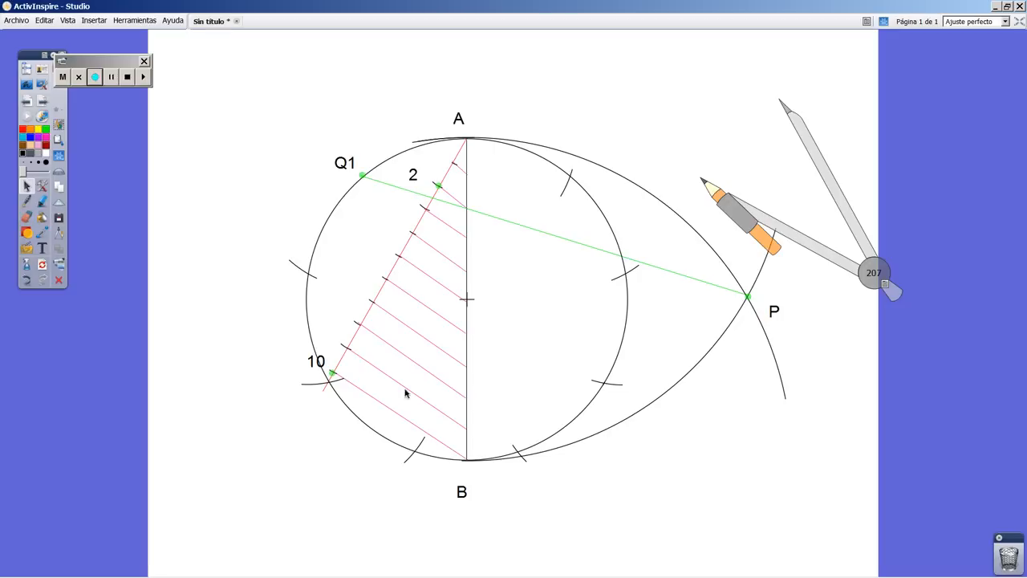
mouse_move(425, 273)
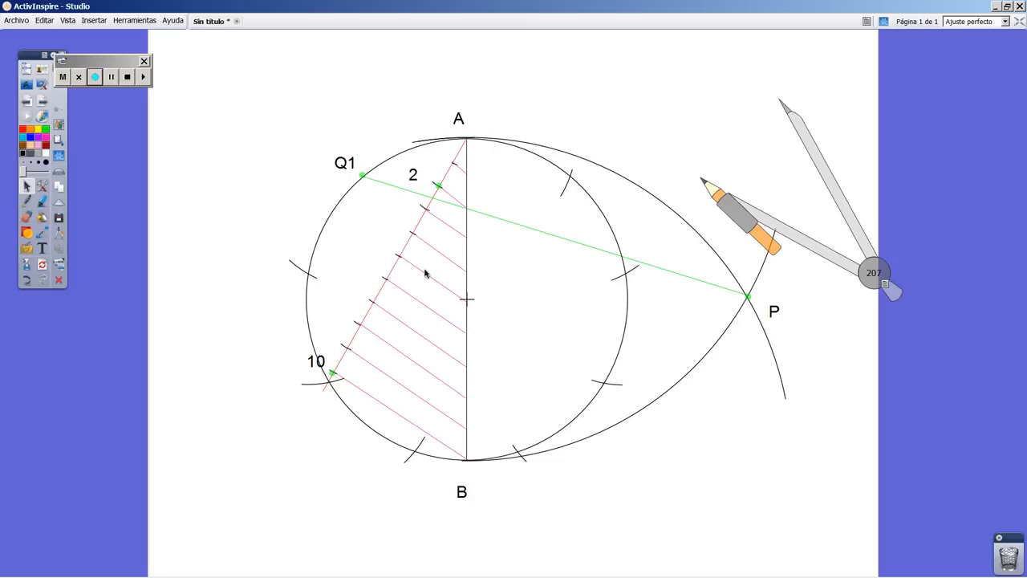
mouse_move(614, 346)
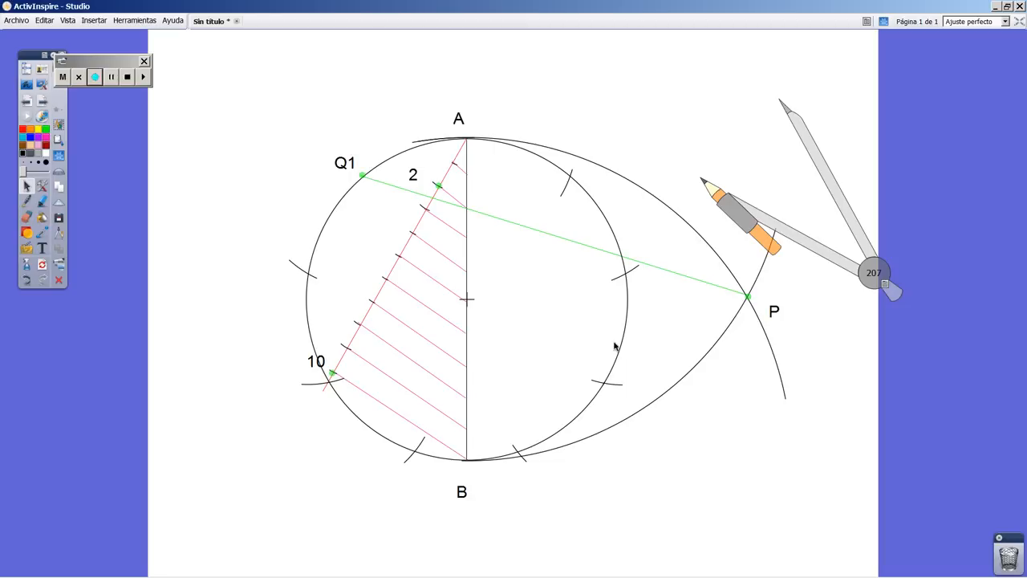
mouse_move(558, 449)
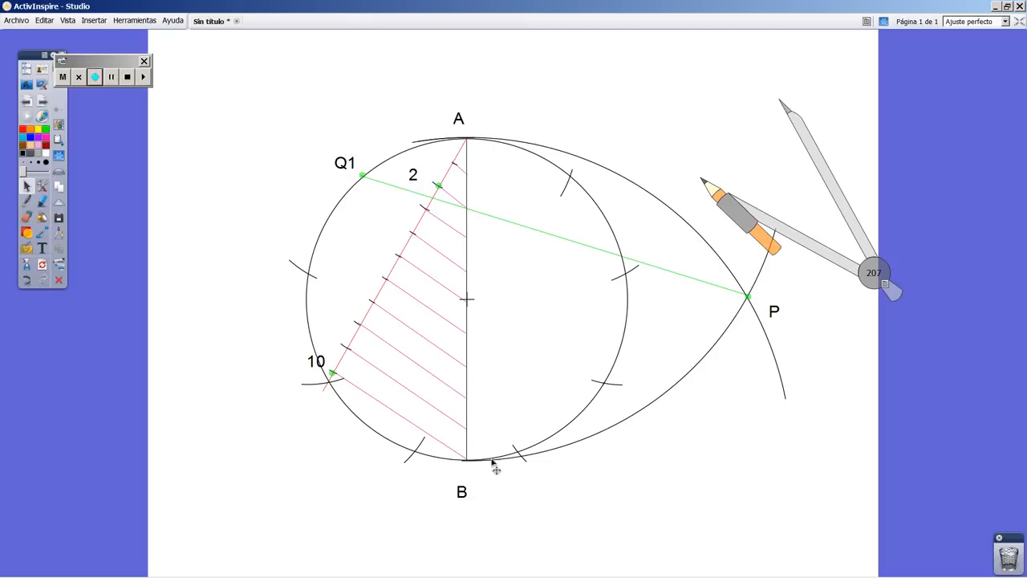
mouse_move(530, 475)
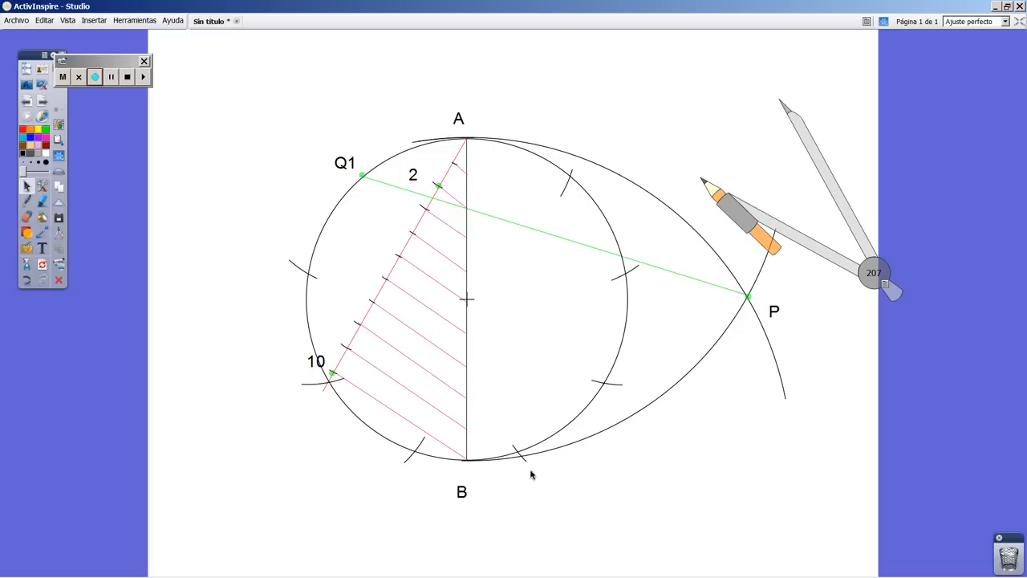
mouse_move(559, 491)
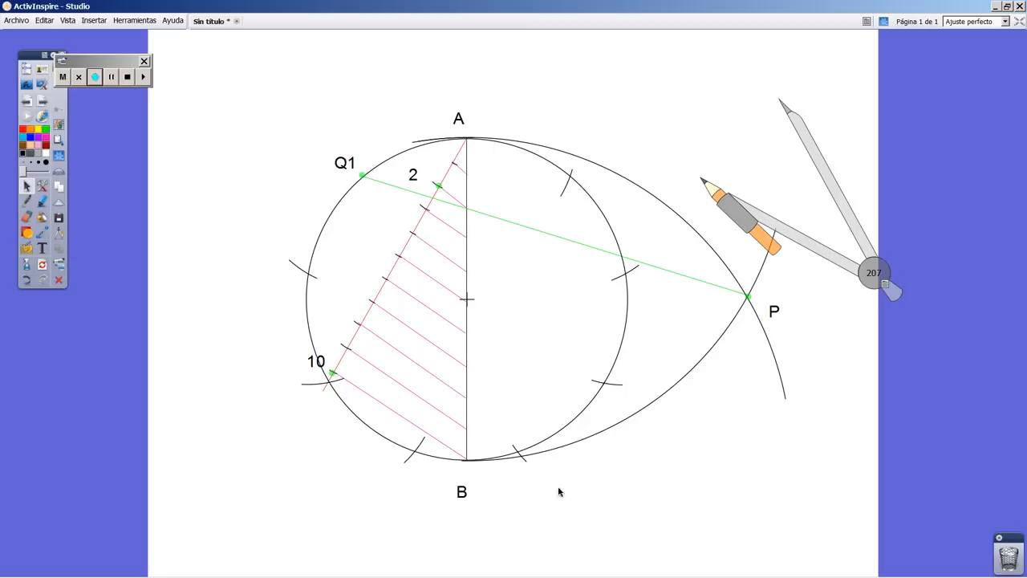
mouse_move(632, 467)
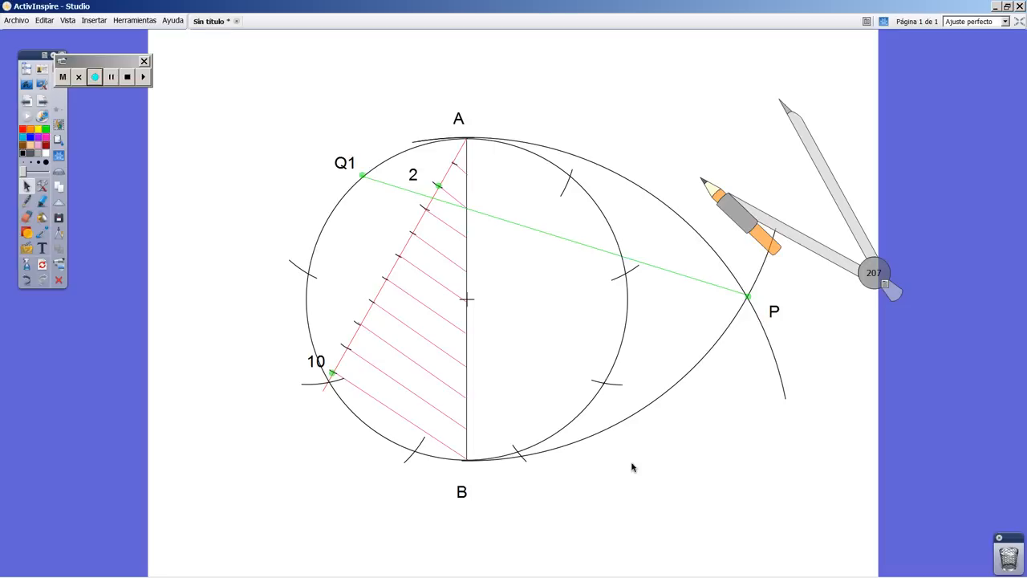
mouse_move(417, 286)
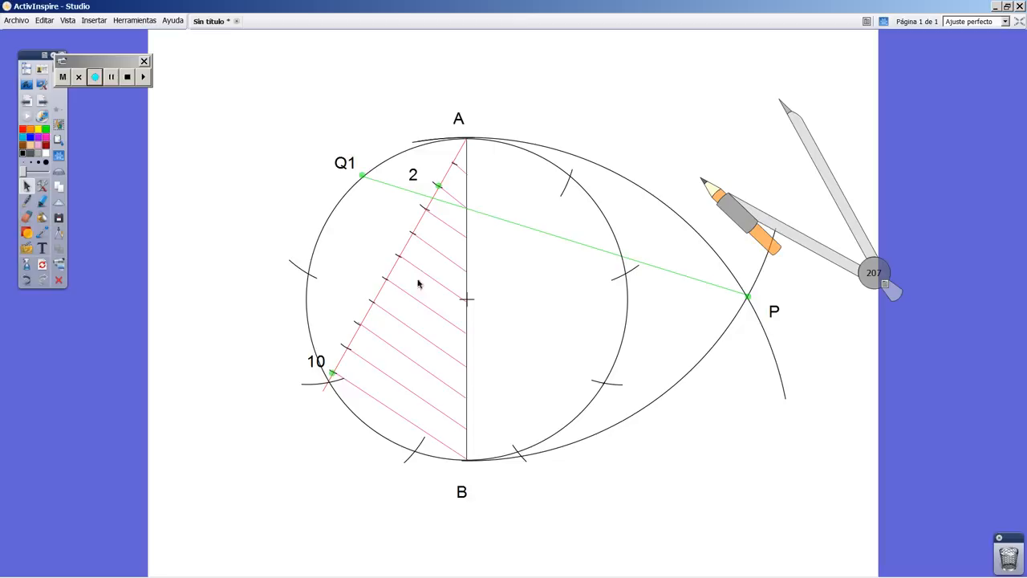
mouse_move(648, 446)
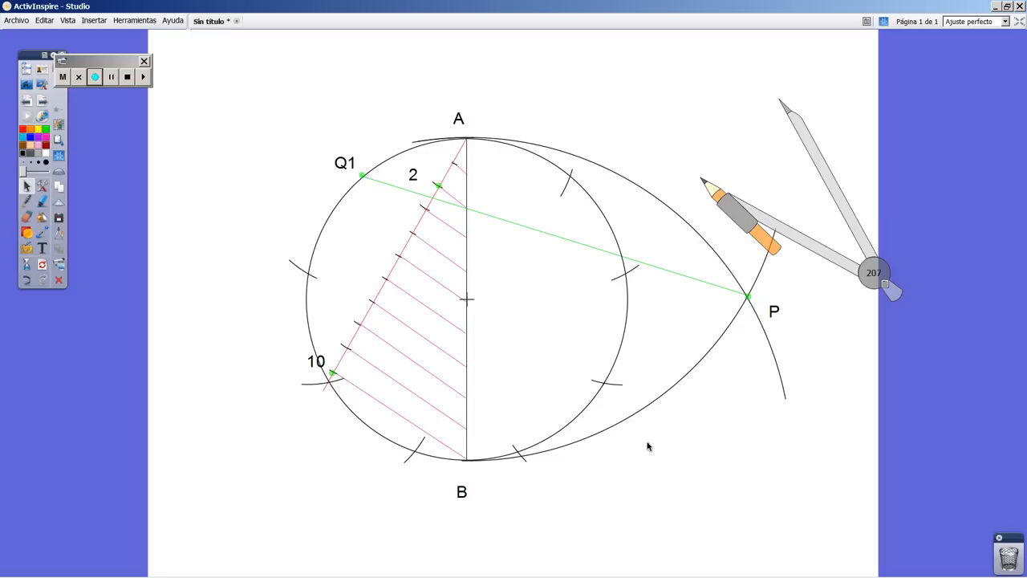
mouse_move(268, 250)
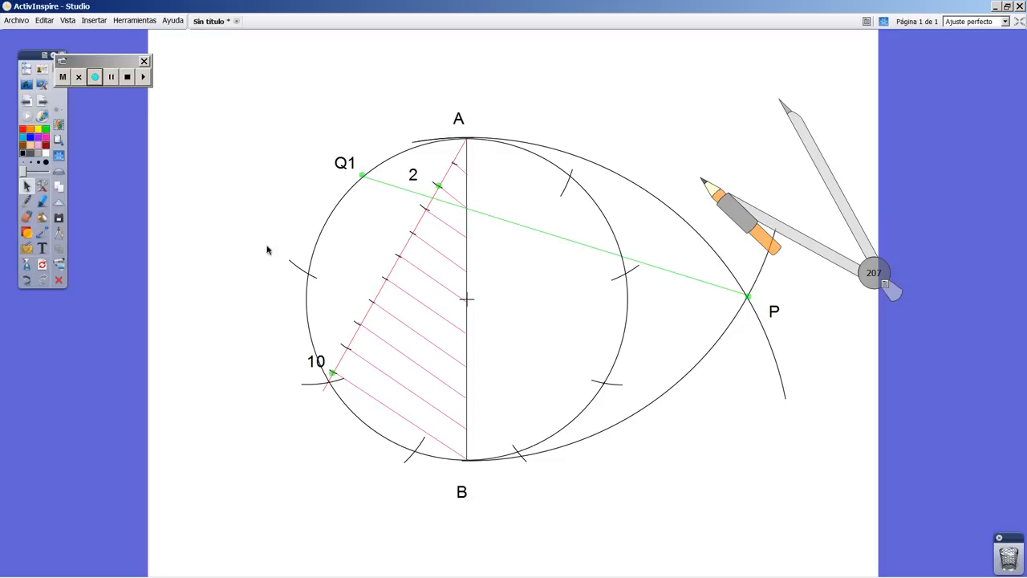
mouse_move(126, 77)
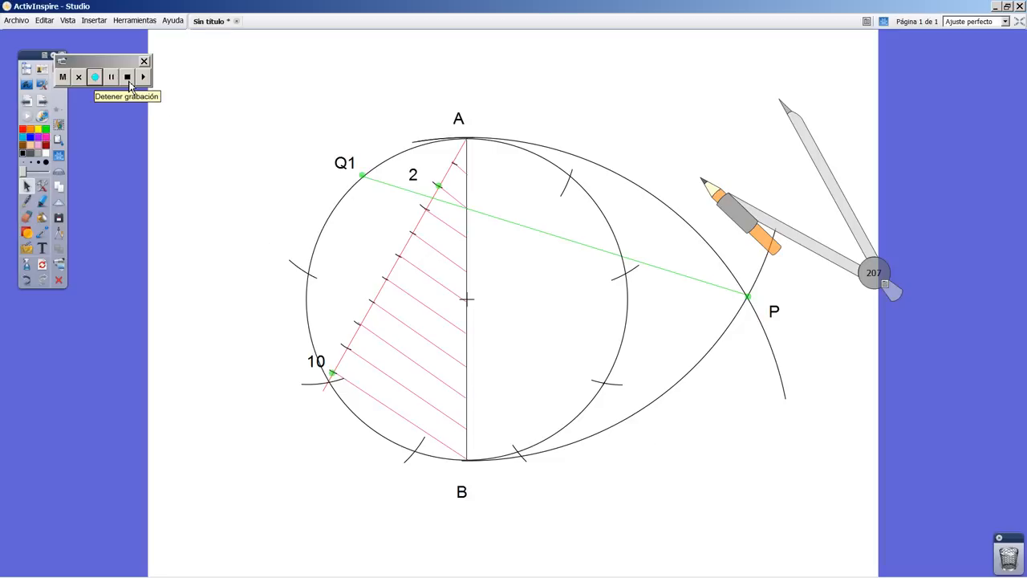